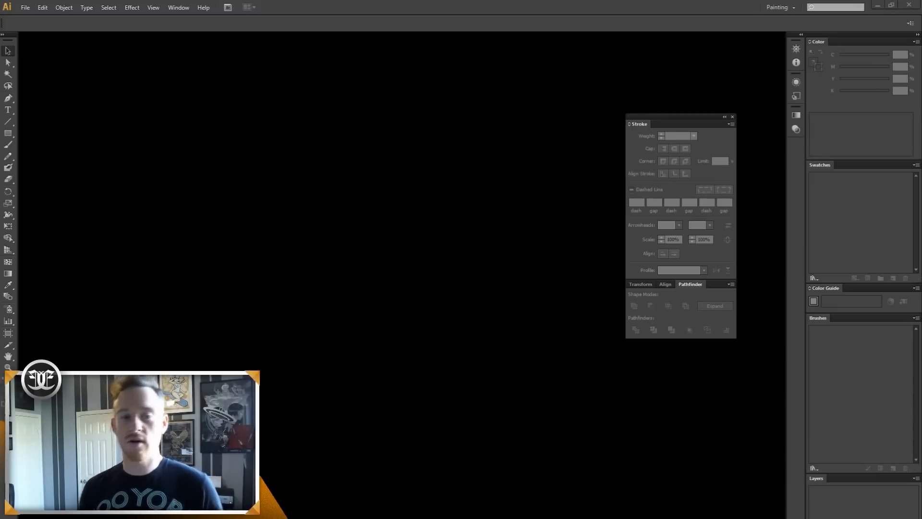
pyautogui.moveTo(378, 373)
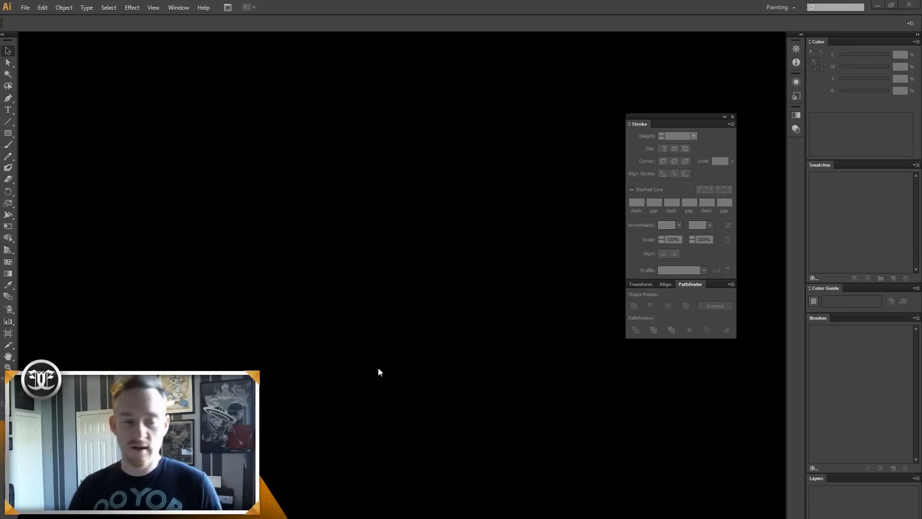
pyautogui.moveTo(231, 333)
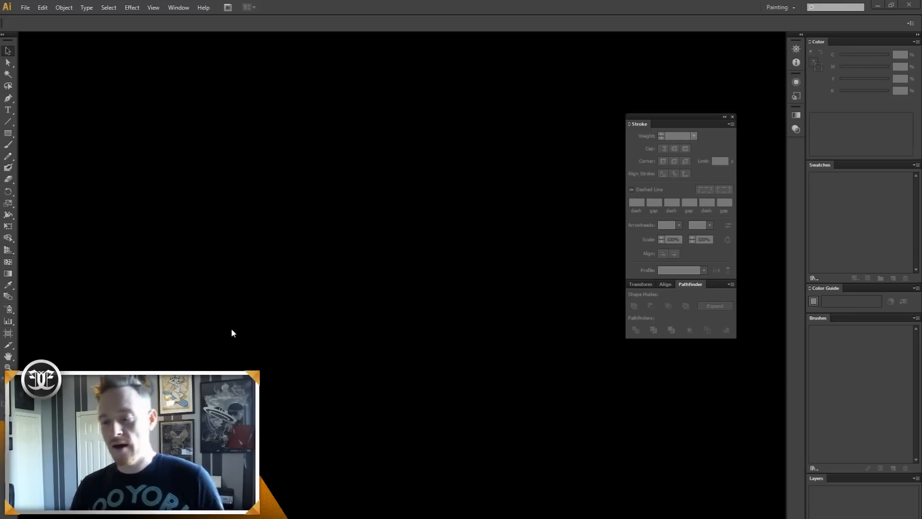
# Step: Reveal the File menu over the empty Illustrator workspace
pyautogui.click(25, 6)
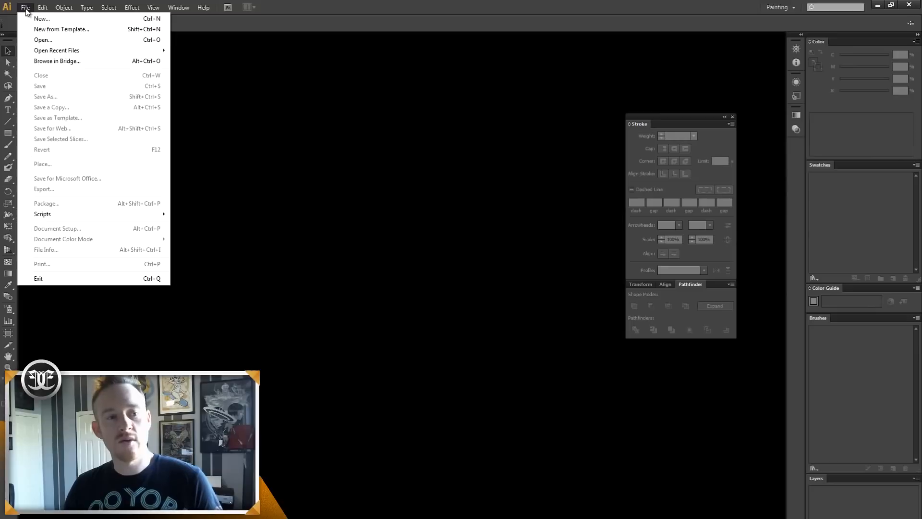
# Step: Create a new Letter-size document with the default settings
pyautogui.click(42, 19)
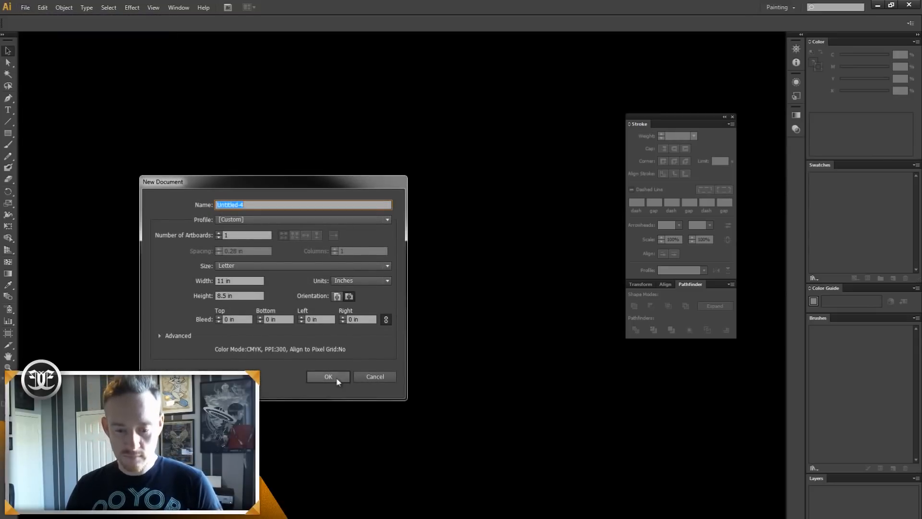
pyautogui.click(329, 377)
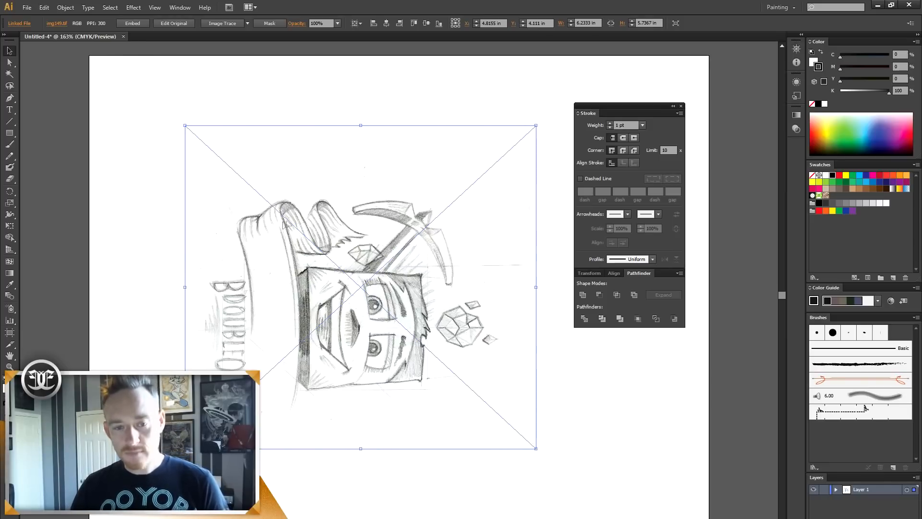
# Step: Rotate the placed pencil sketch 90 degrees so the character stands upright
pyautogui.click(66, 8)
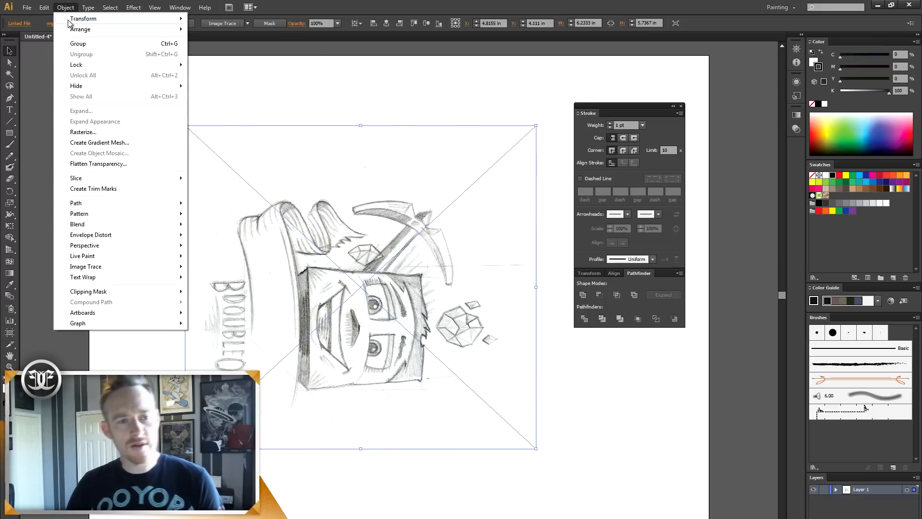
pyautogui.click(83, 18)
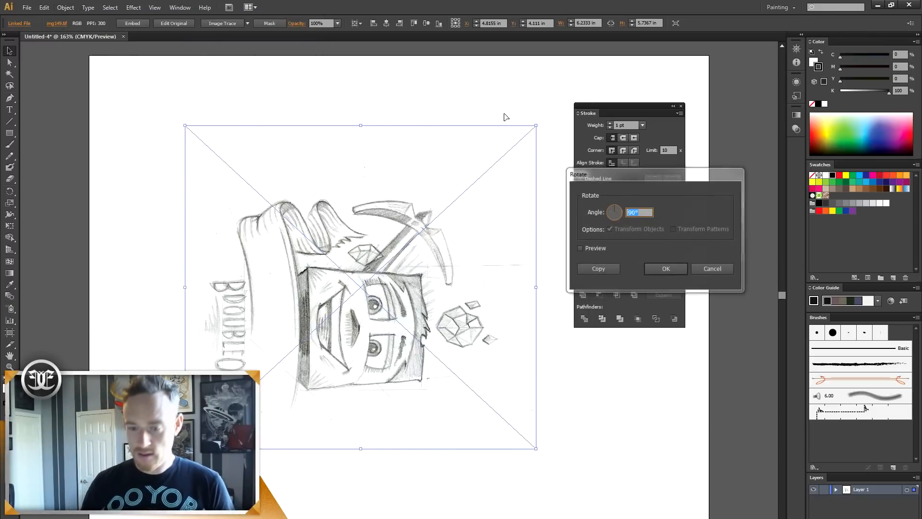
pyautogui.click(664, 268)
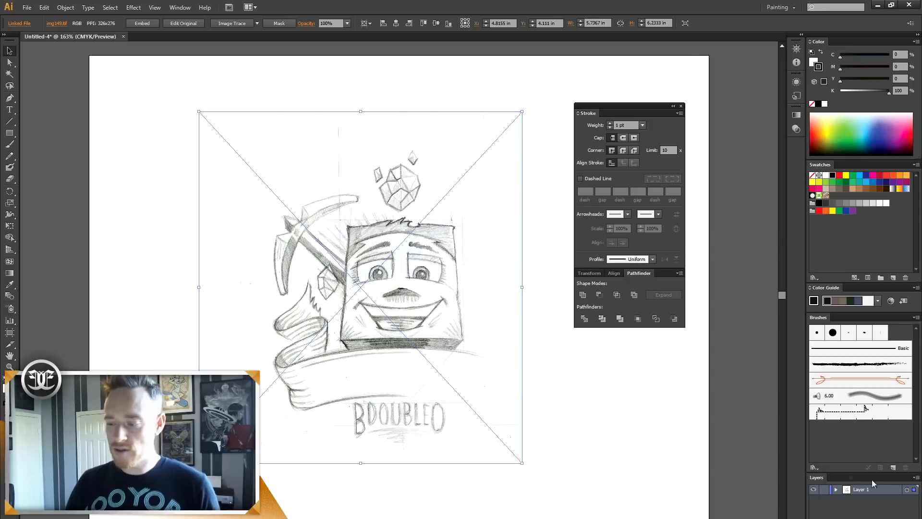
# Step: Dim Layer 1's sketch image to 50% via its layer options
pyautogui.doubleClick(863, 489)
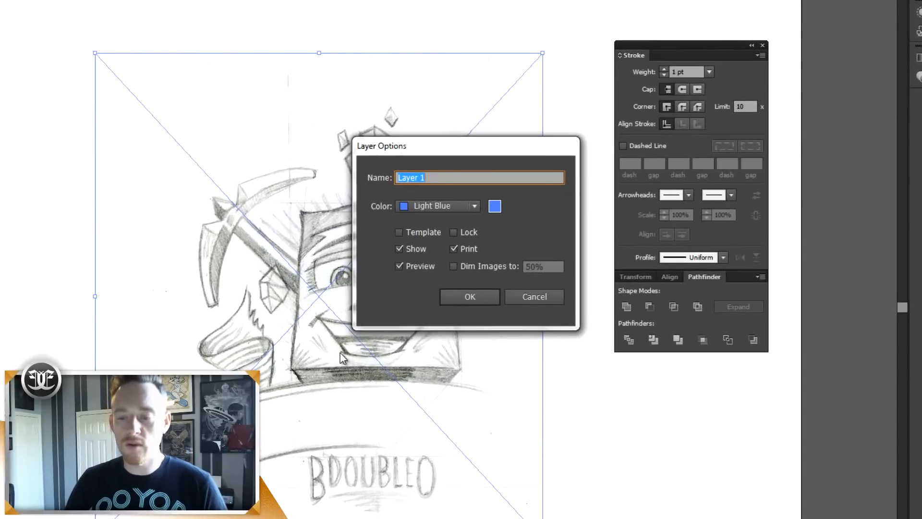
pyautogui.moveTo(435, 293)
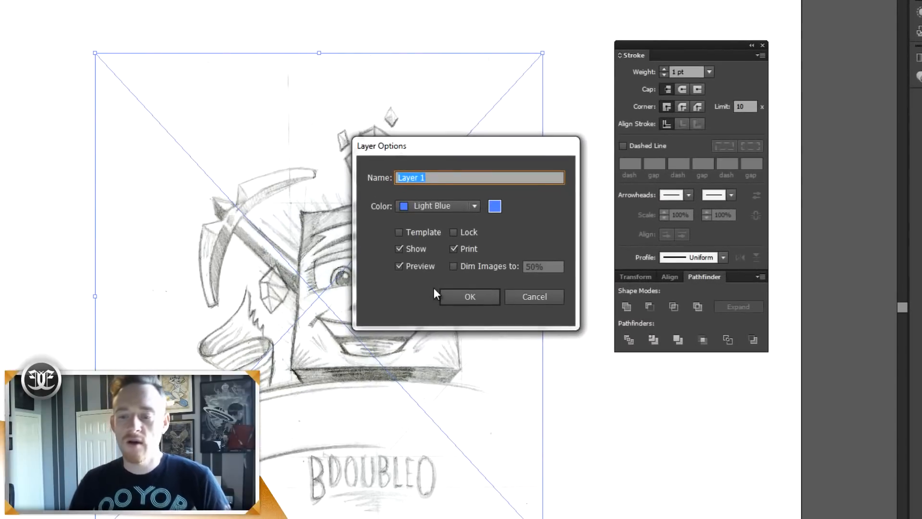
pyautogui.moveTo(481, 275)
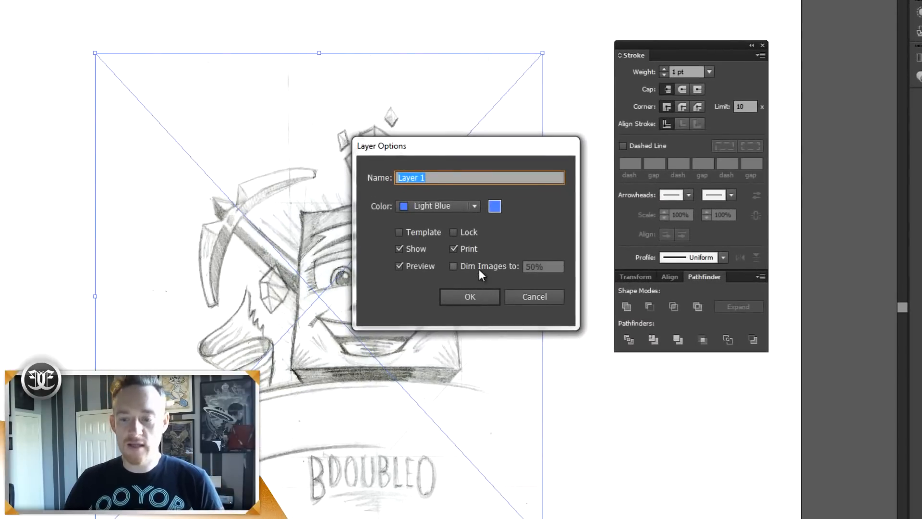
pyautogui.click(453, 266)
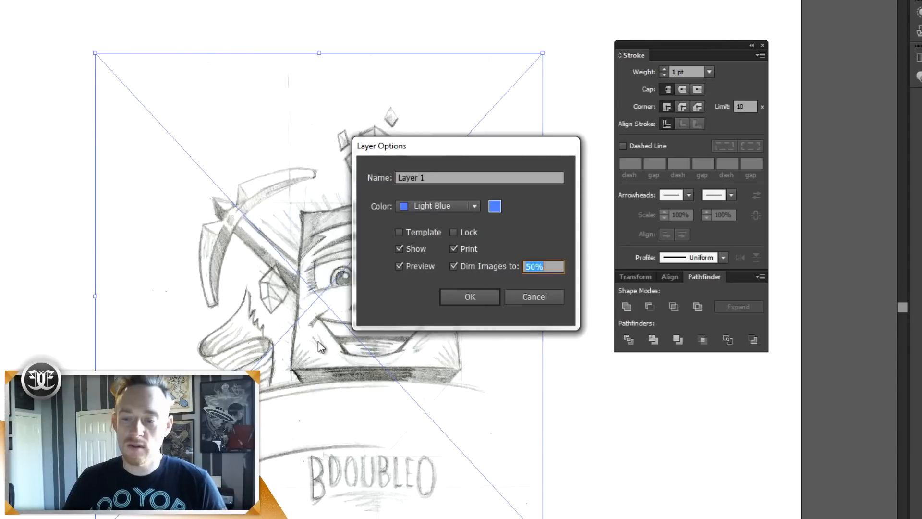
pyautogui.moveTo(449, 333)
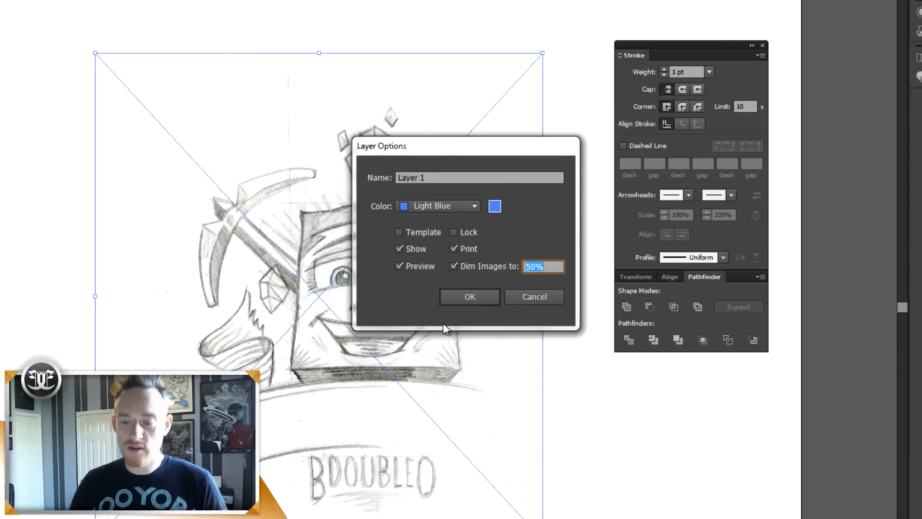
pyautogui.moveTo(459, 322)
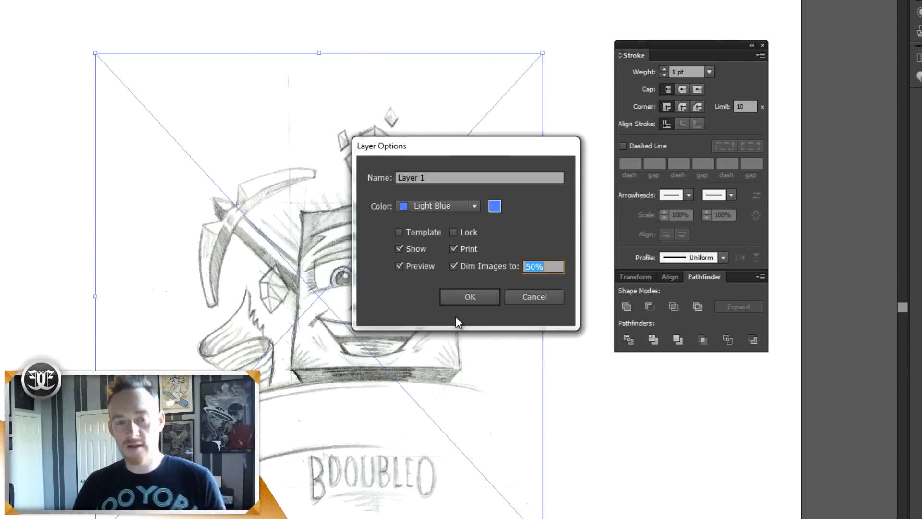
pyautogui.click(469, 297)
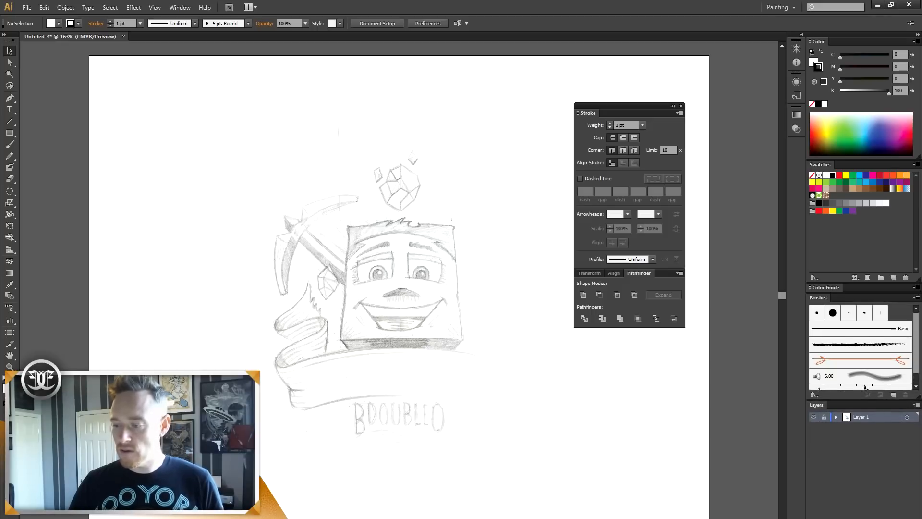
# Step: Zoom in close on the character's face, pickaxe and banner in the sketch
pyautogui.click(892, 394)
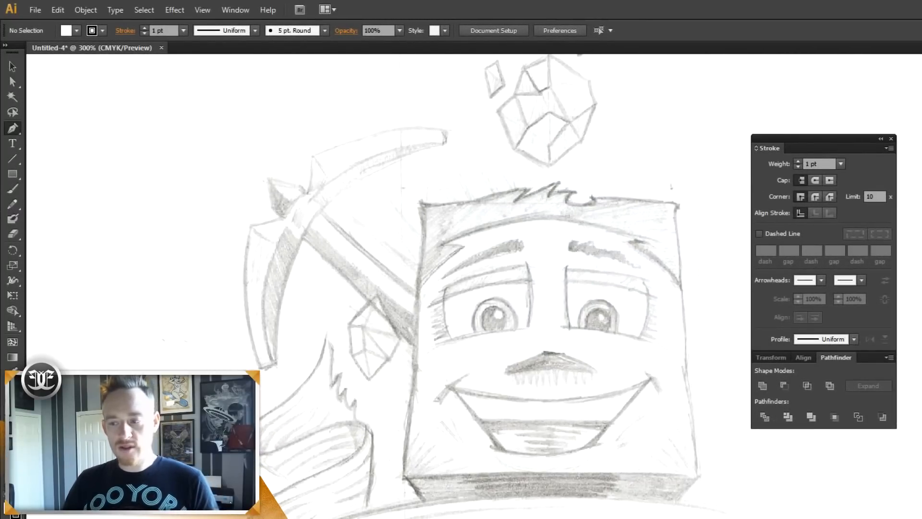
pyautogui.click(780, 6)
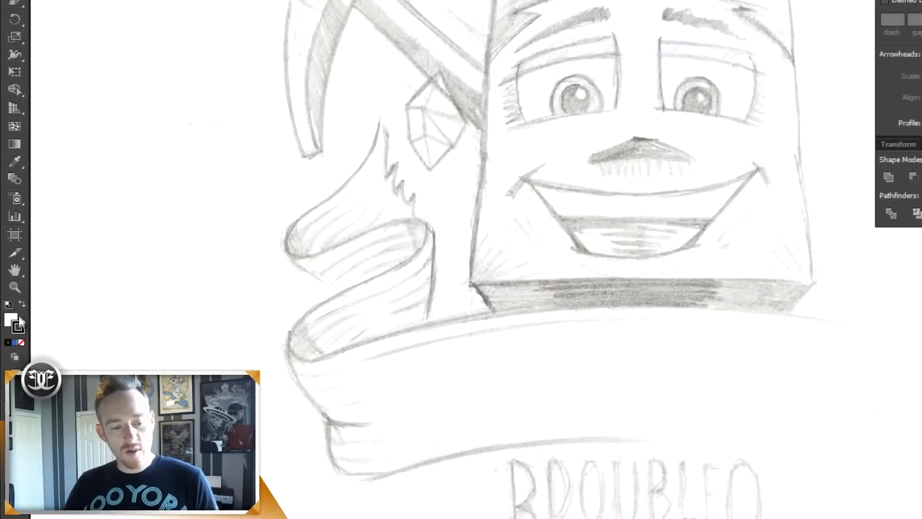
pyautogui.moveTo(17, 328)
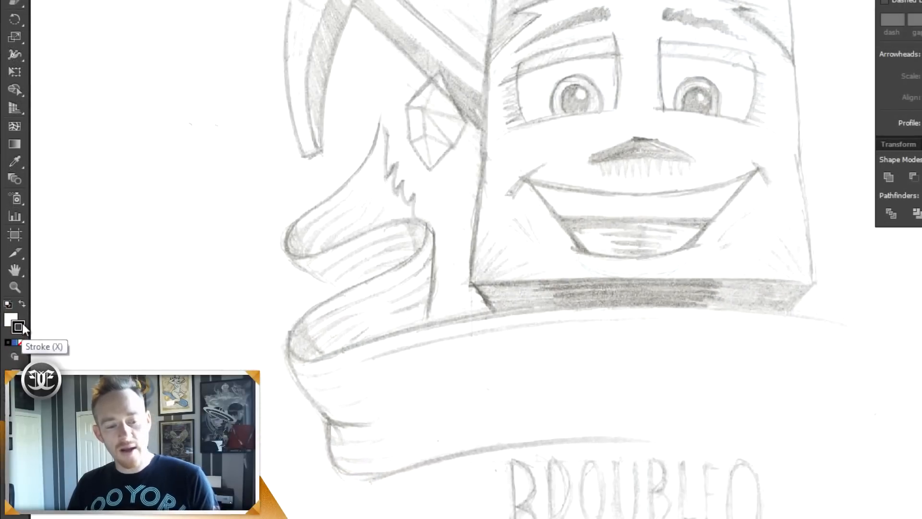
pyautogui.moveTo(14, 321)
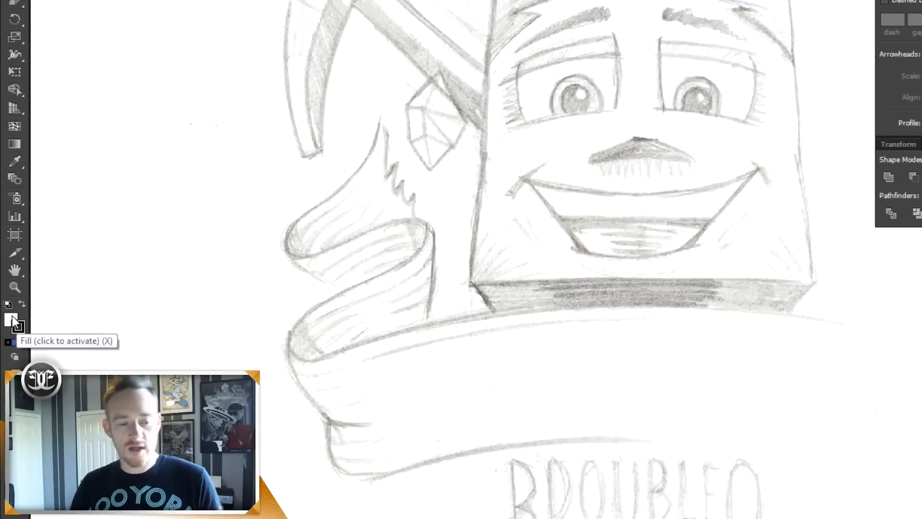
pyautogui.moveTo(27, 357)
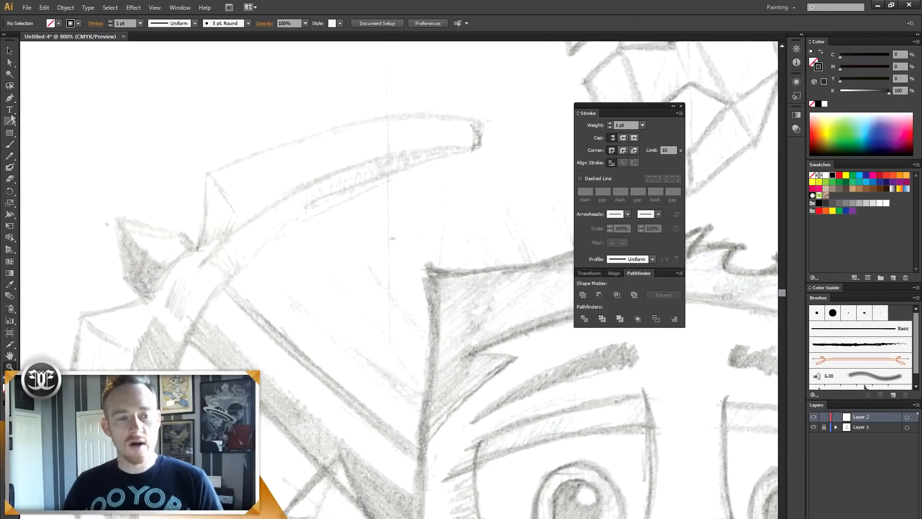
pyautogui.moveTo(225, 278)
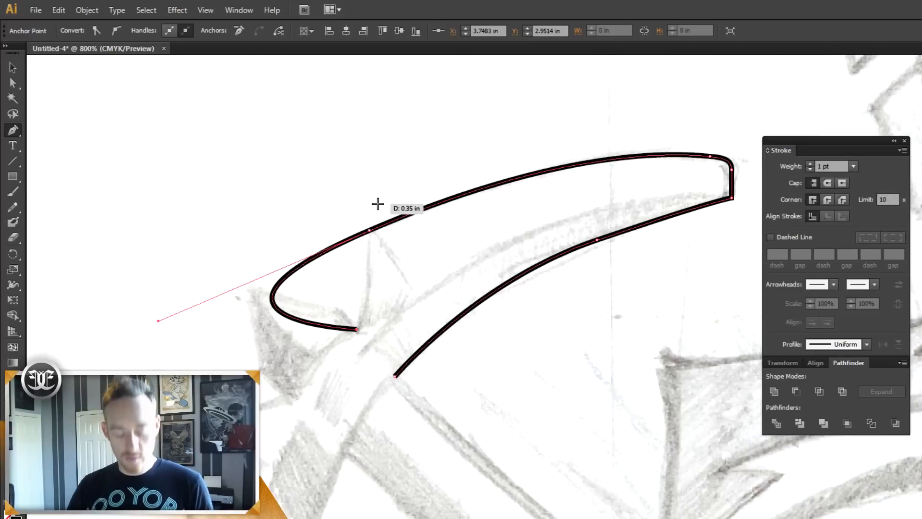
# Step: Undo misplaced anchor points and badly curved segments while tracing the axe blade
pyautogui.press('ctrl+z')
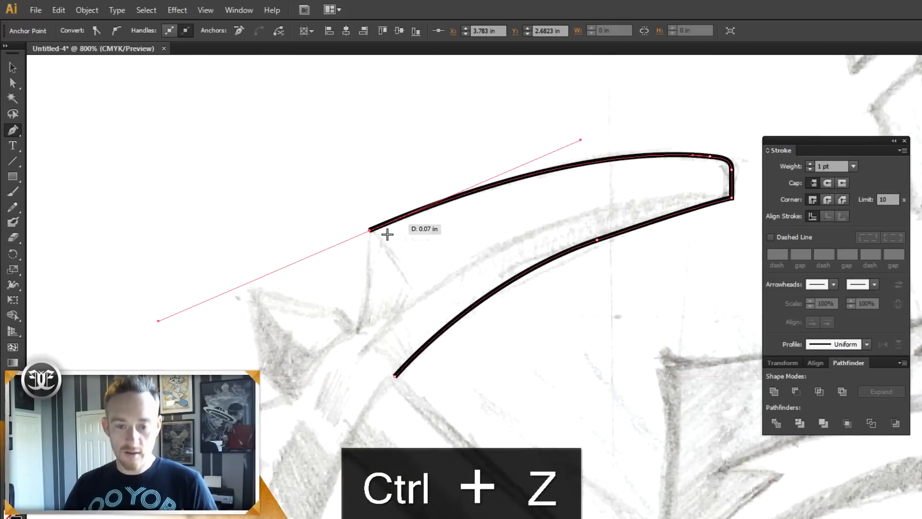
pyautogui.press('ctrl+z')
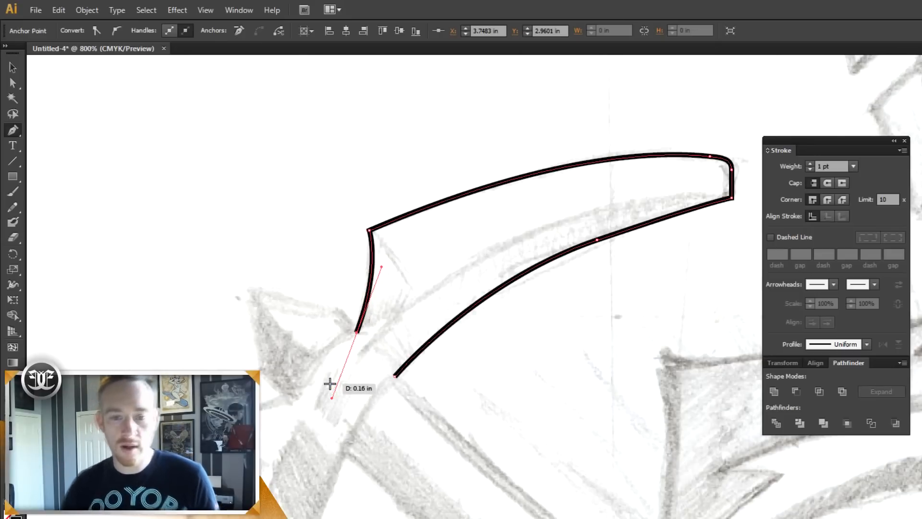
pyautogui.moveTo(412, 304)
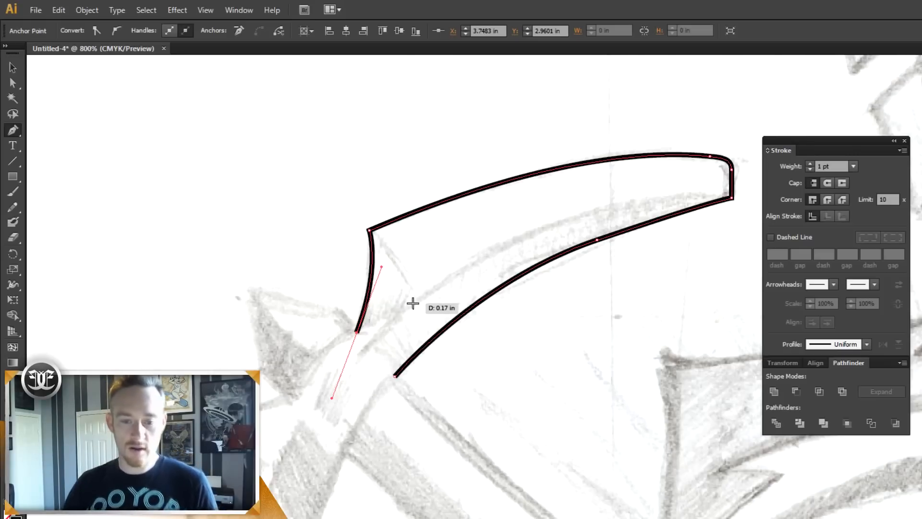
pyautogui.moveTo(300, 397)
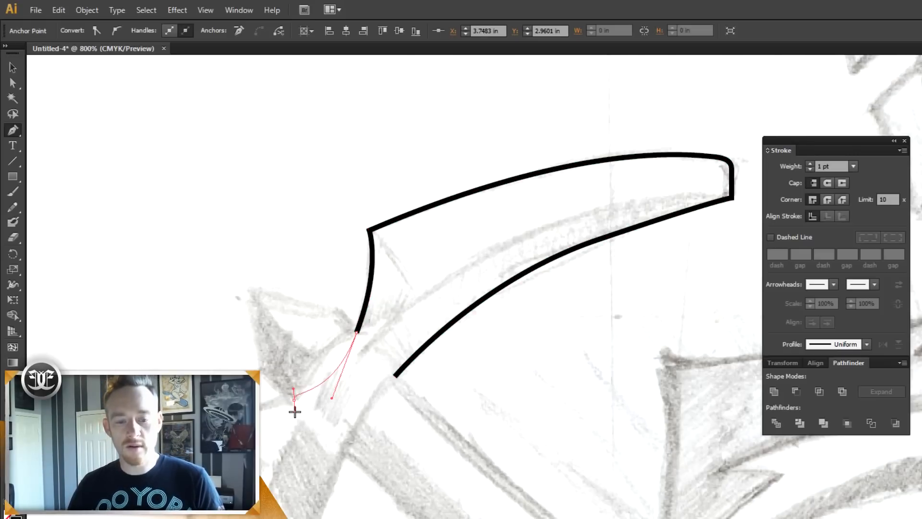
pyautogui.press('ctrl+z')
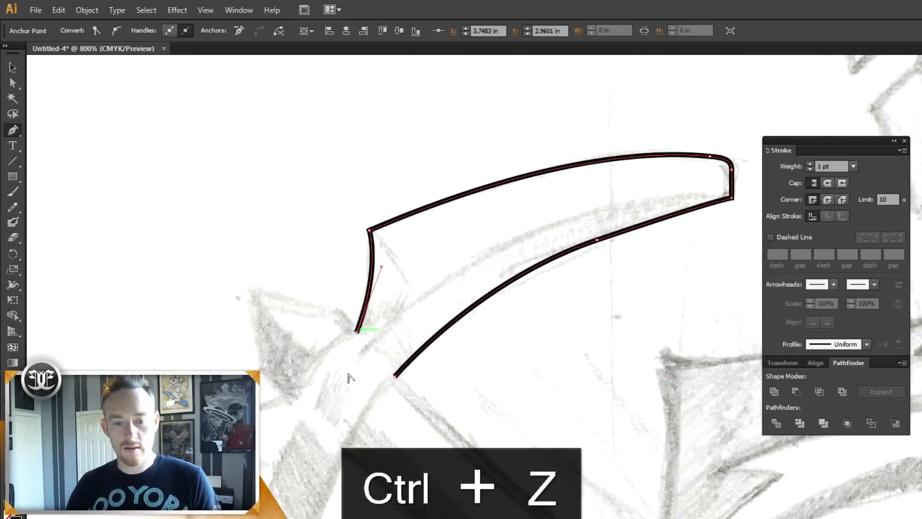
pyautogui.press('ctrl+z')
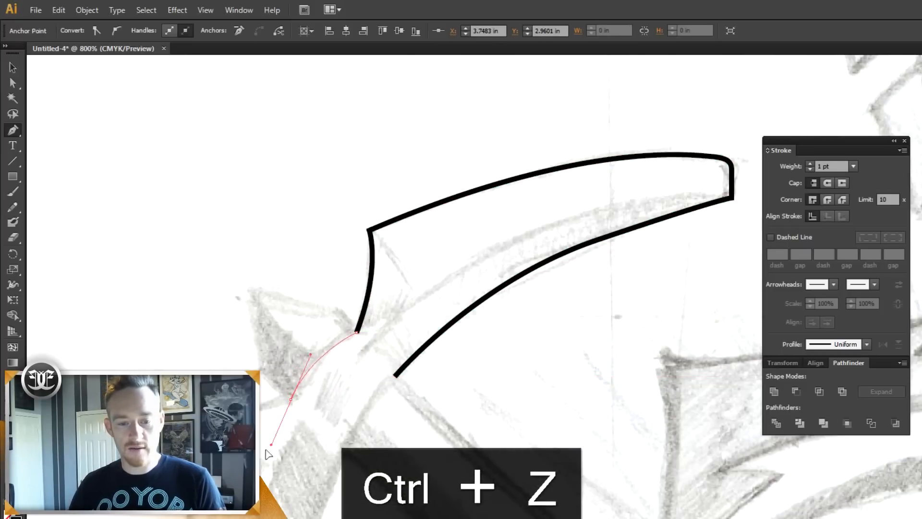
pyautogui.press('ctrl+z')
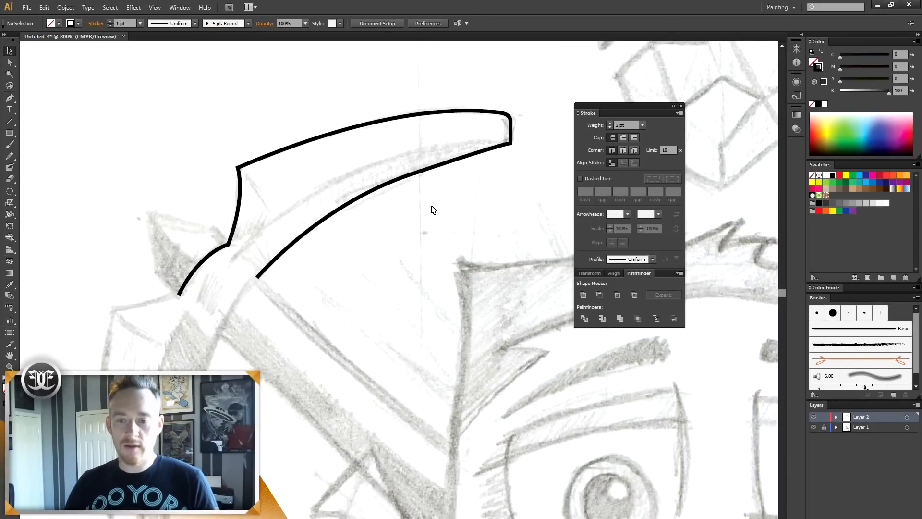
pyautogui.moveTo(313, 177)
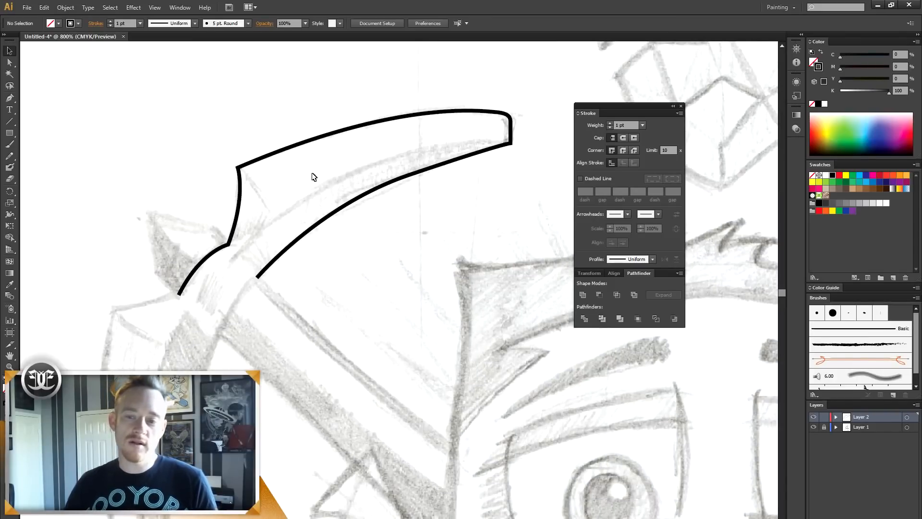
pyautogui.moveTo(290, 197)
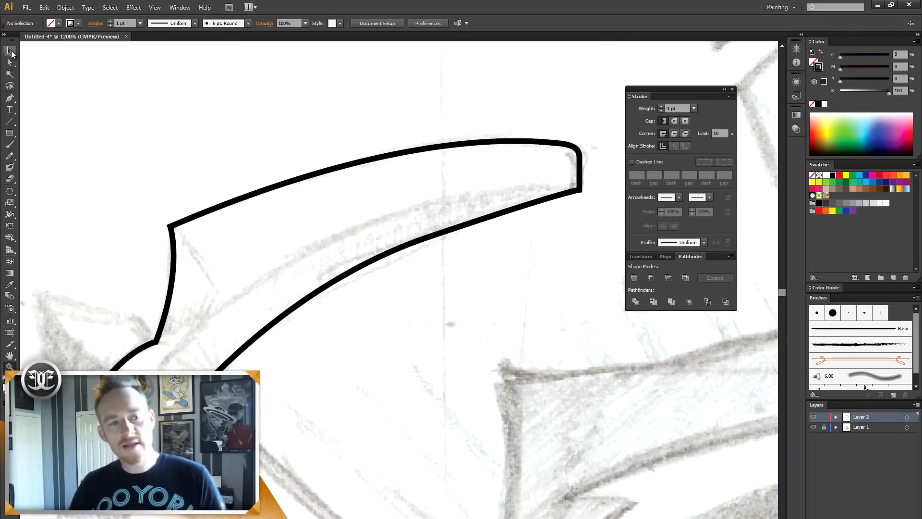
# Step: Select the blade path and tune its stroke weight in the Stroke panel up to 2 pt
pyautogui.click(391, 156)
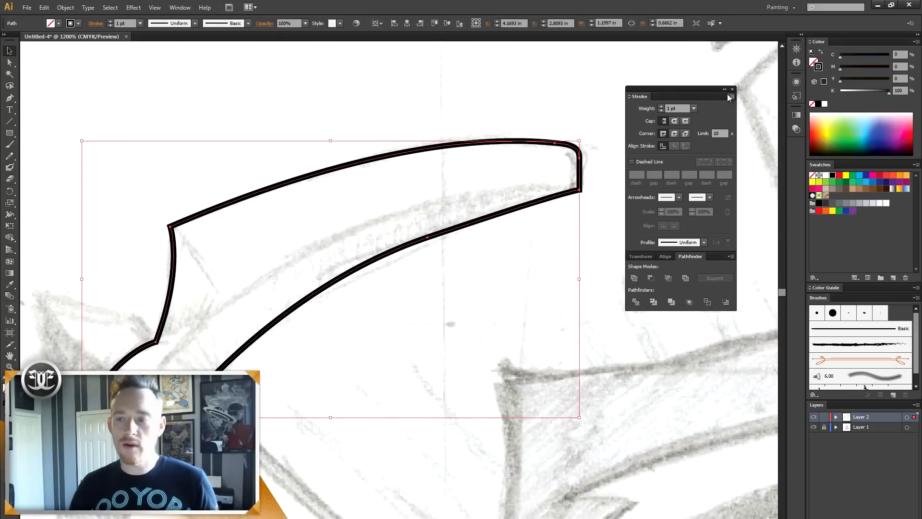
pyautogui.click(180, 7)
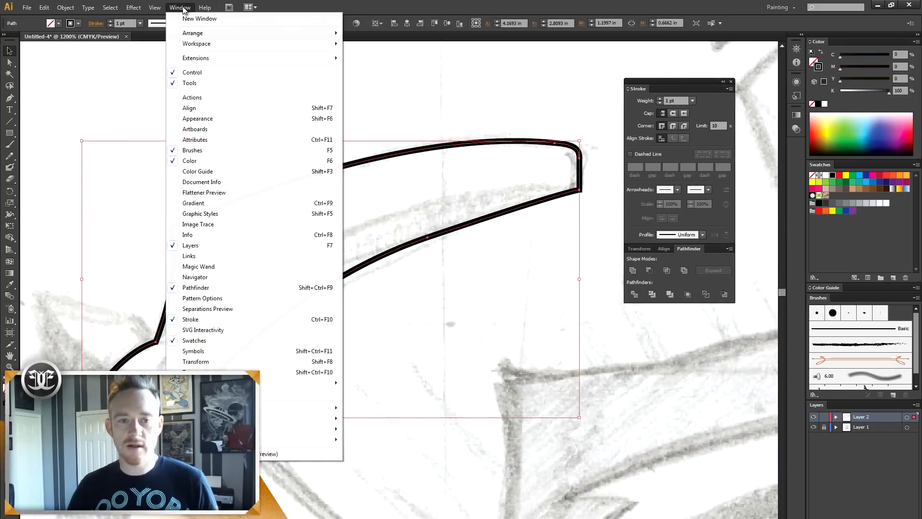
pyautogui.moveTo(229, 318)
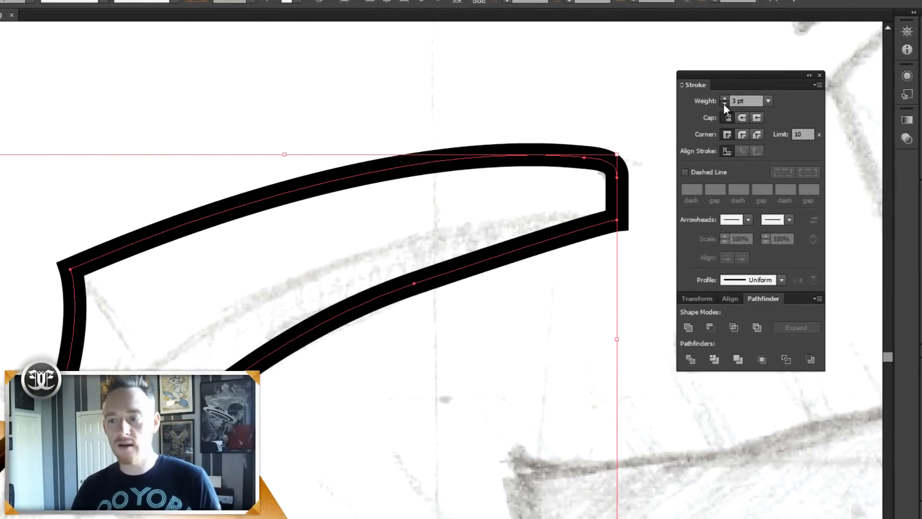
pyautogui.click(724, 104)
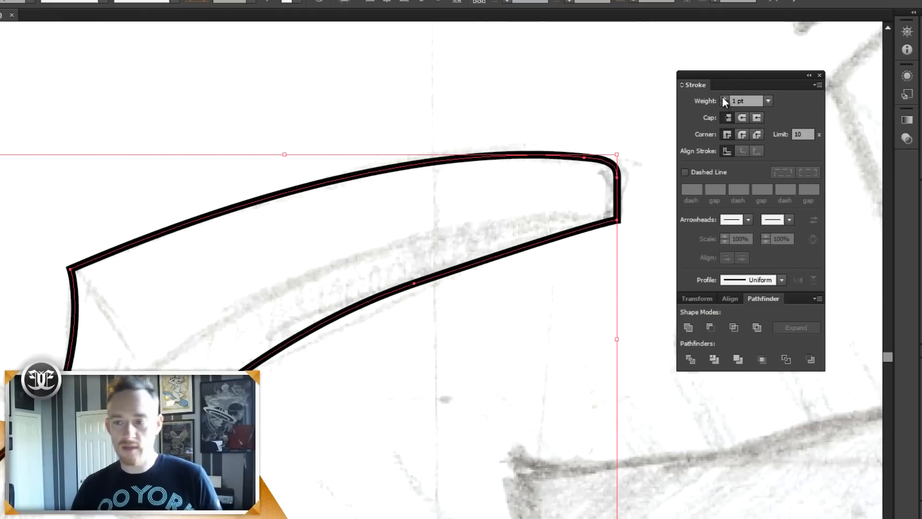
pyautogui.click(768, 100)
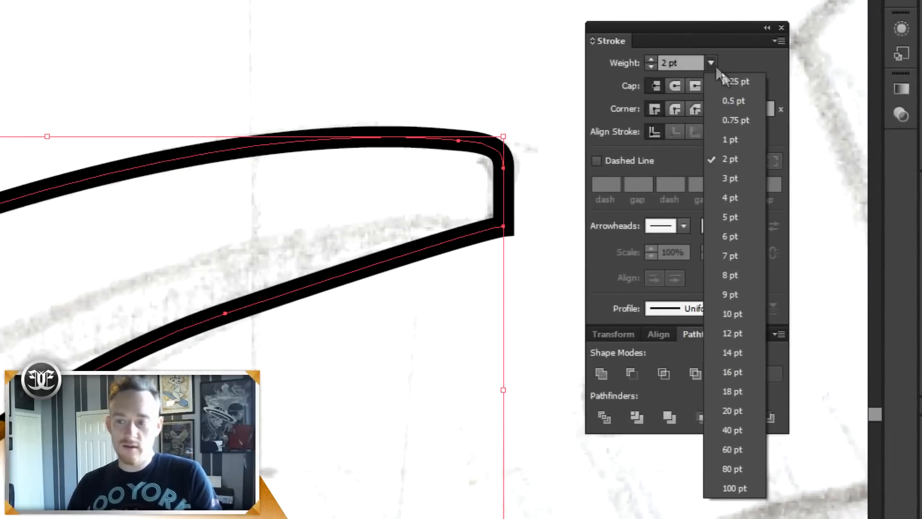
pyautogui.moveTo(731, 140)
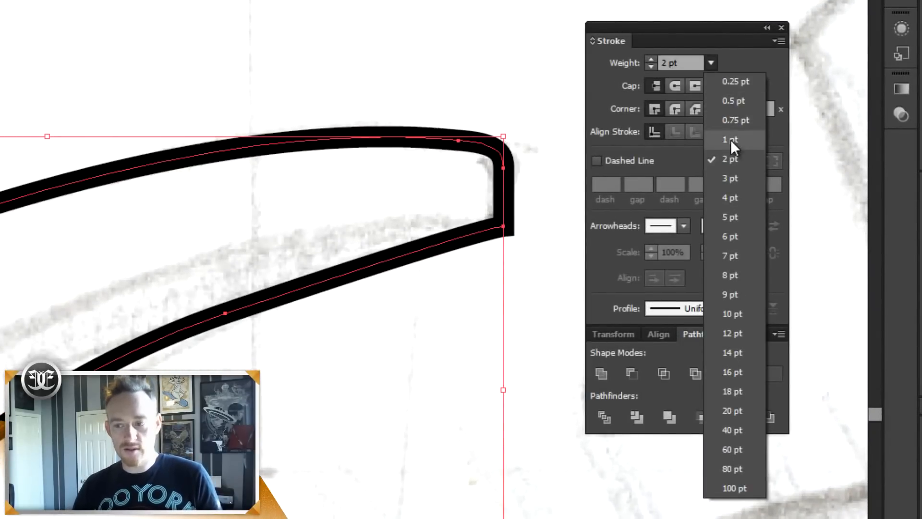
pyautogui.moveTo(735, 81)
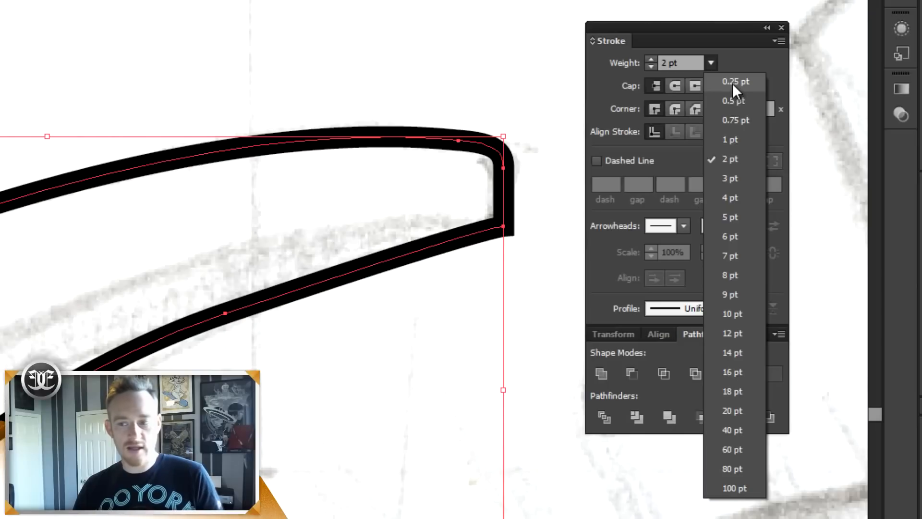
pyautogui.moveTo(752, 208)
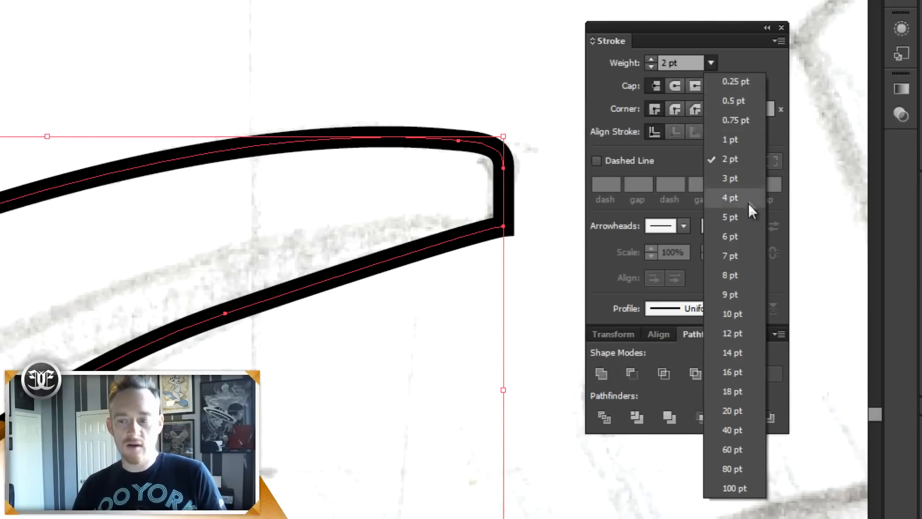
pyautogui.moveTo(724, 153)
pyautogui.write('2.5')
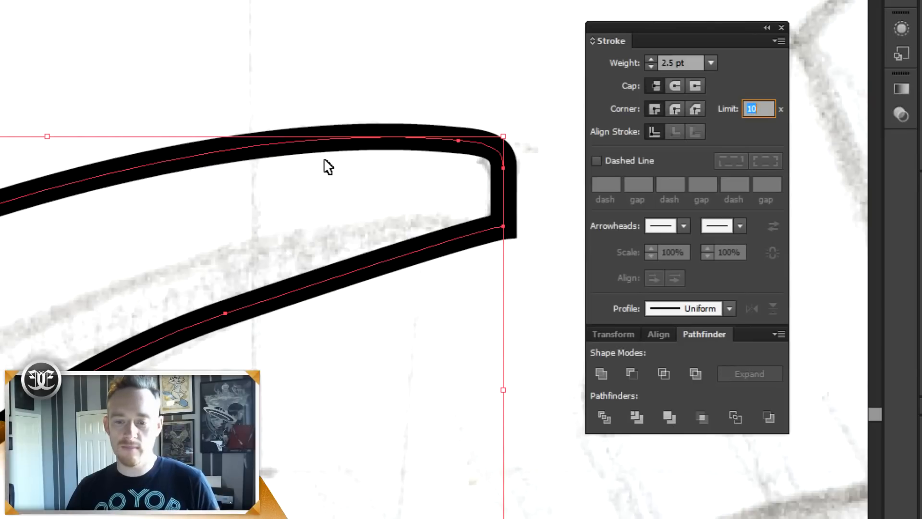
pyautogui.moveTo(172, 88)
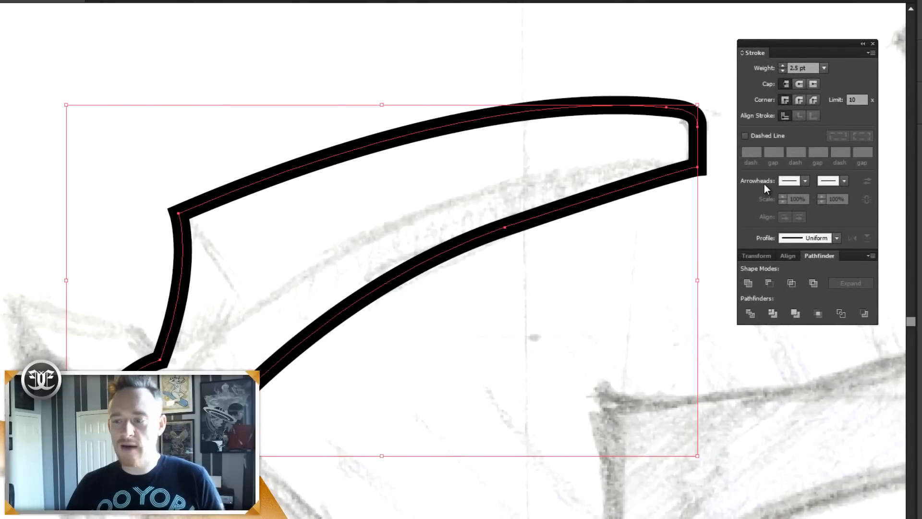
pyautogui.moveTo(837, 238)
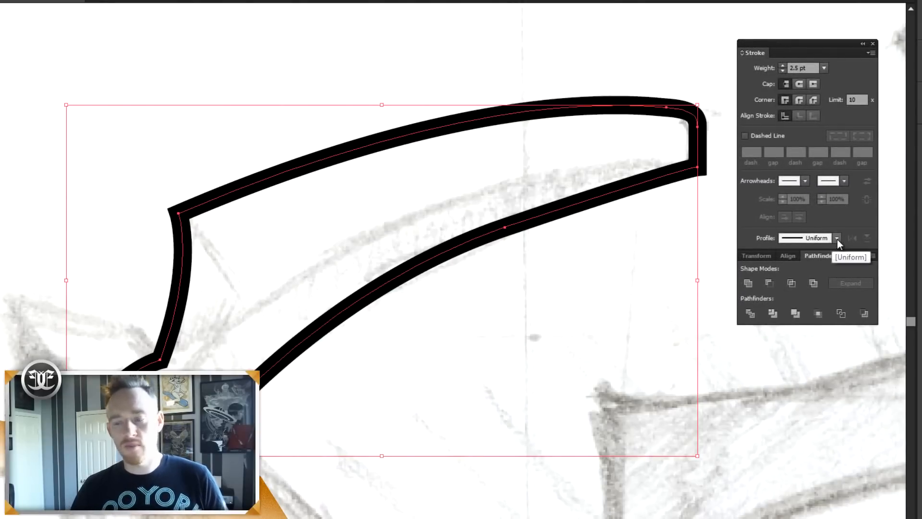
# Step: Apply a tapering width profile to the blade outline and preview it deselected
pyautogui.click(836, 237)
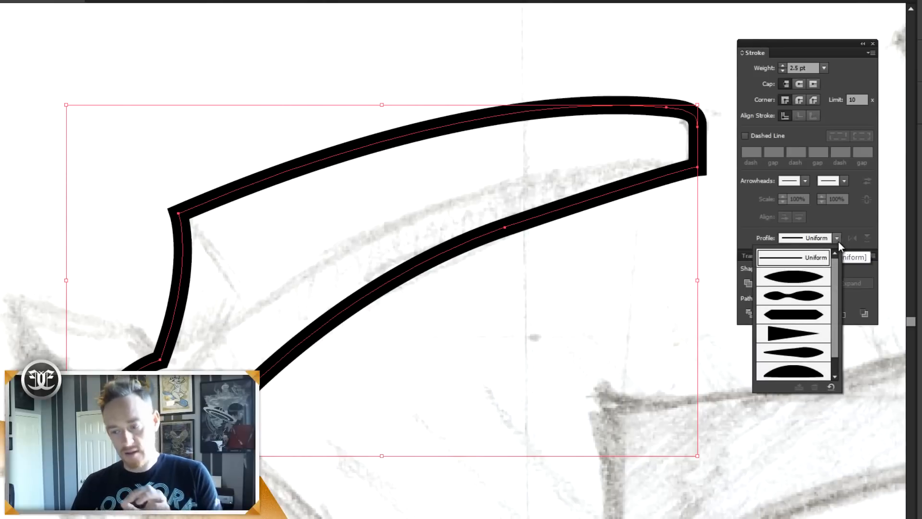
pyautogui.moveTo(854, 348)
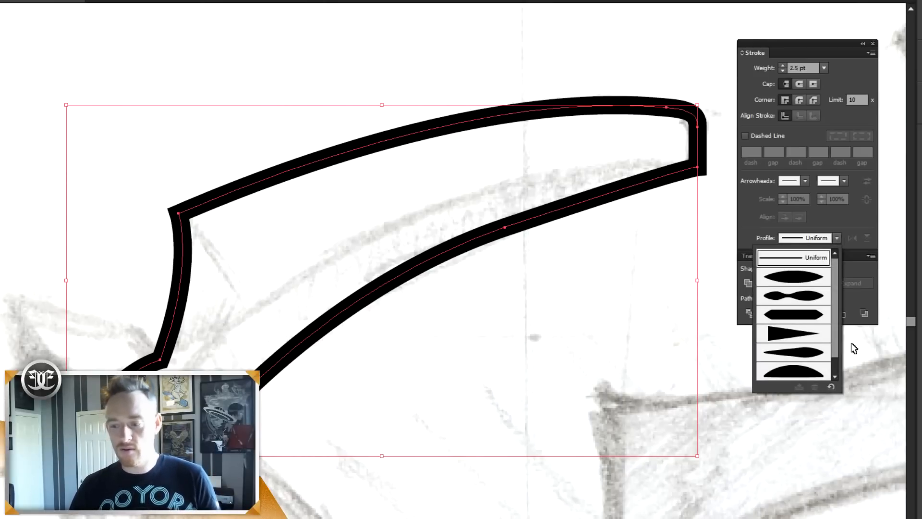
pyautogui.scroll(-3)
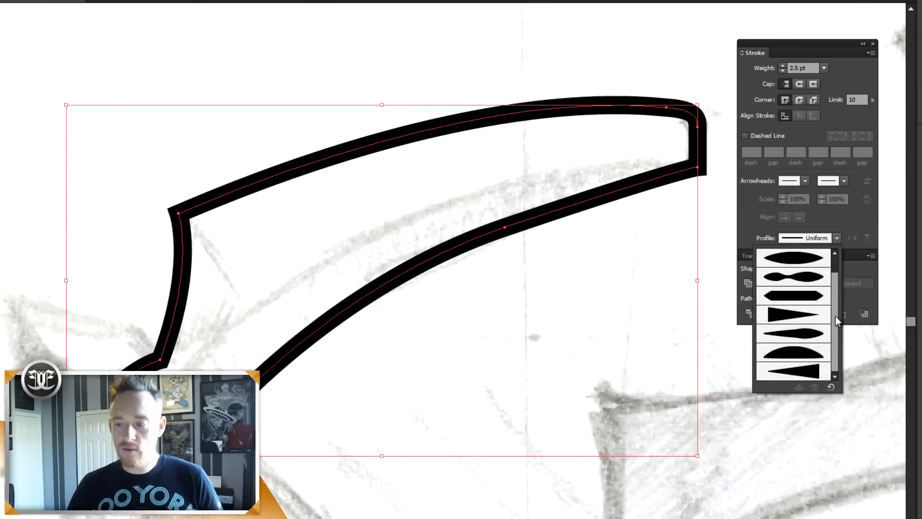
pyautogui.moveTo(799, 315)
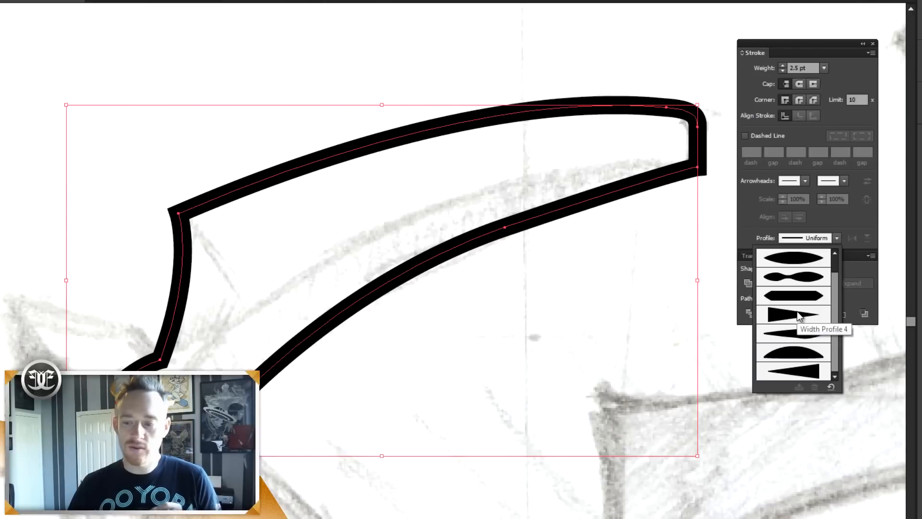
pyautogui.click(794, 313)
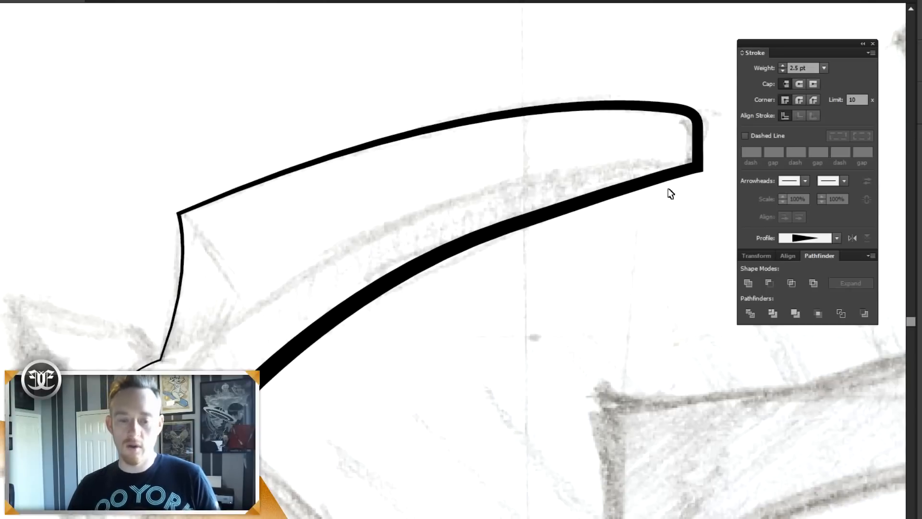
pyautogui.click(670, 188)
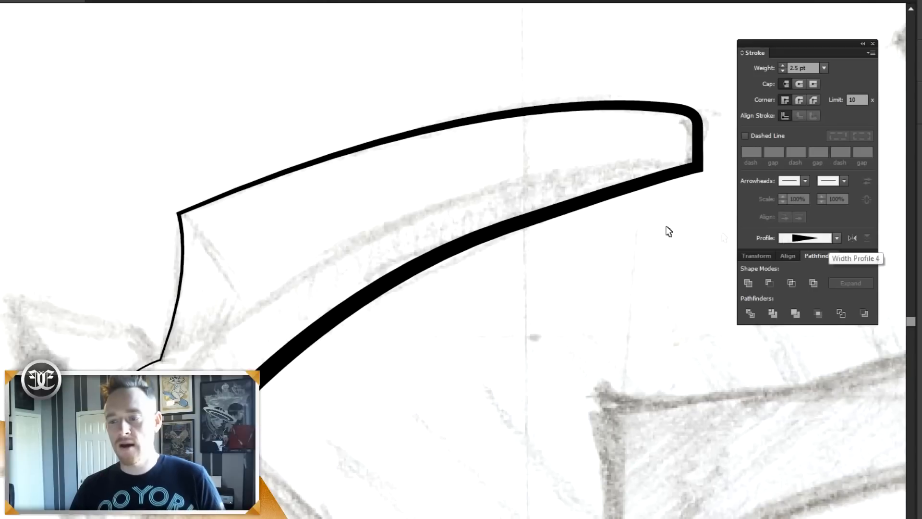
pyautogui.click(837, 238)
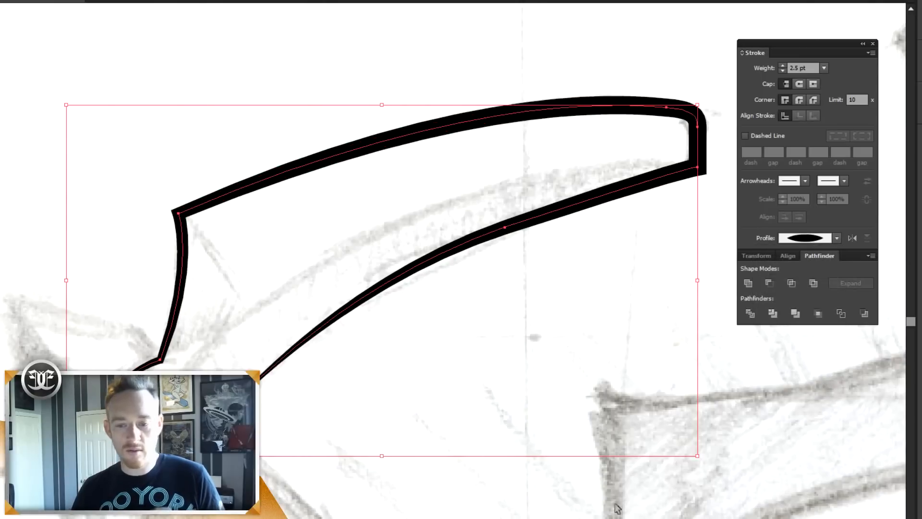
pyautogui.moveTo(405, 500)
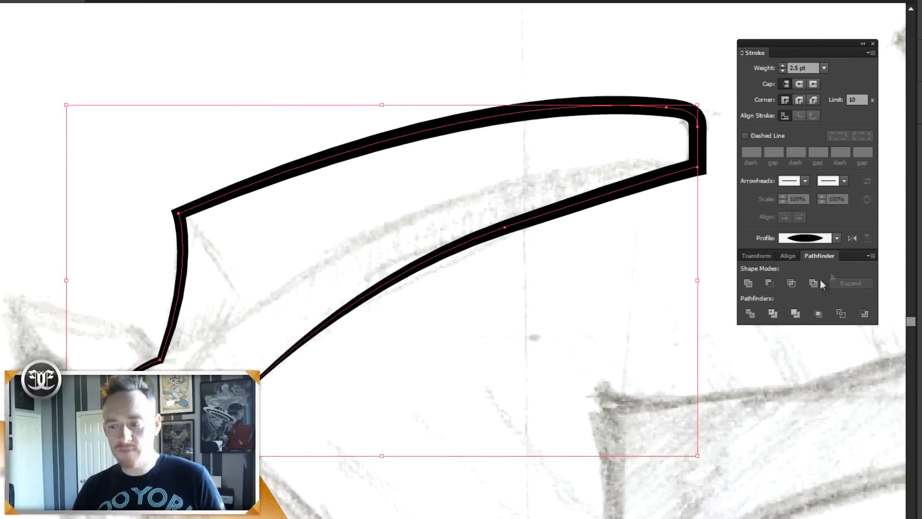
pyautogui.click(836, 237)
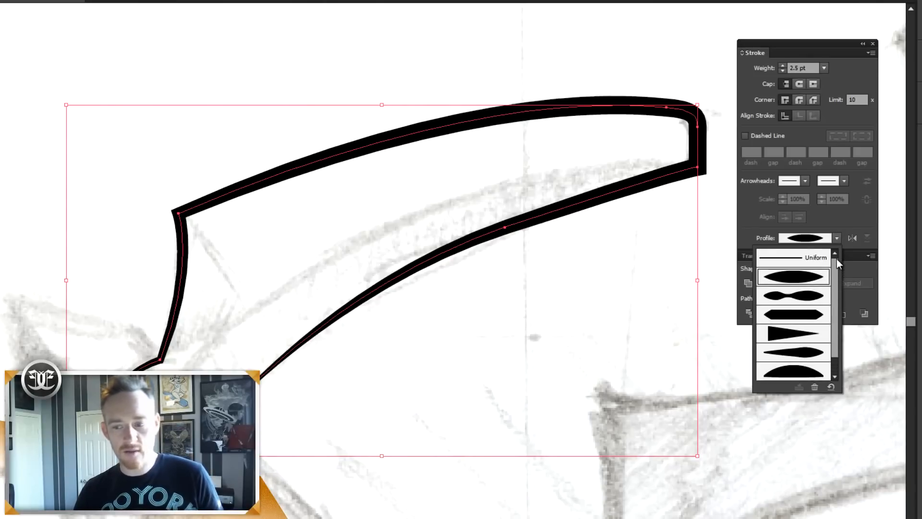
pyautogui.moveTo(833, 354)
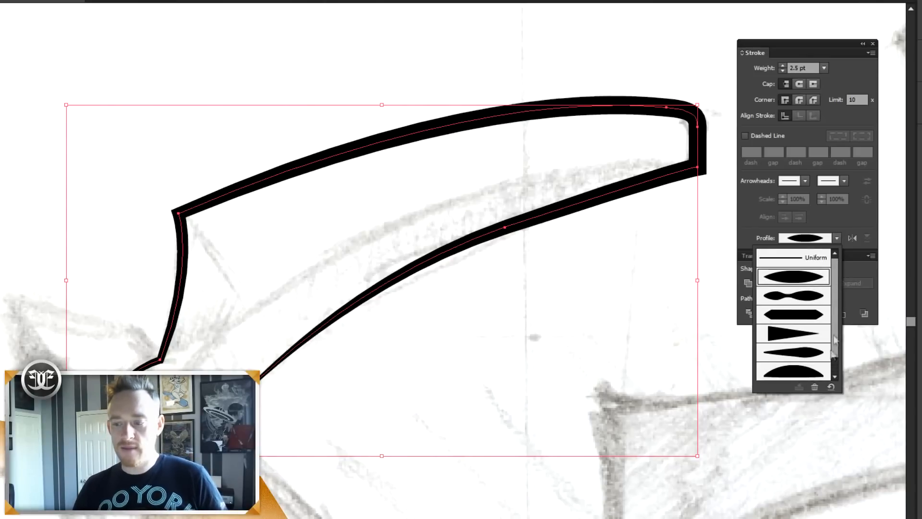
# Step: Reapply the one-sided taper and flip it so the thick end sits at the handle
pyautogui.click(793, 329)
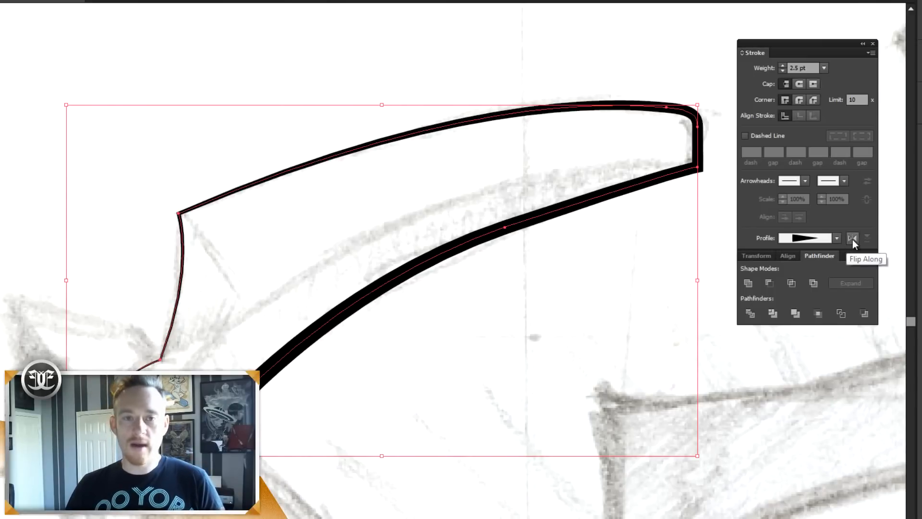
pyautogui.click(853, 237)
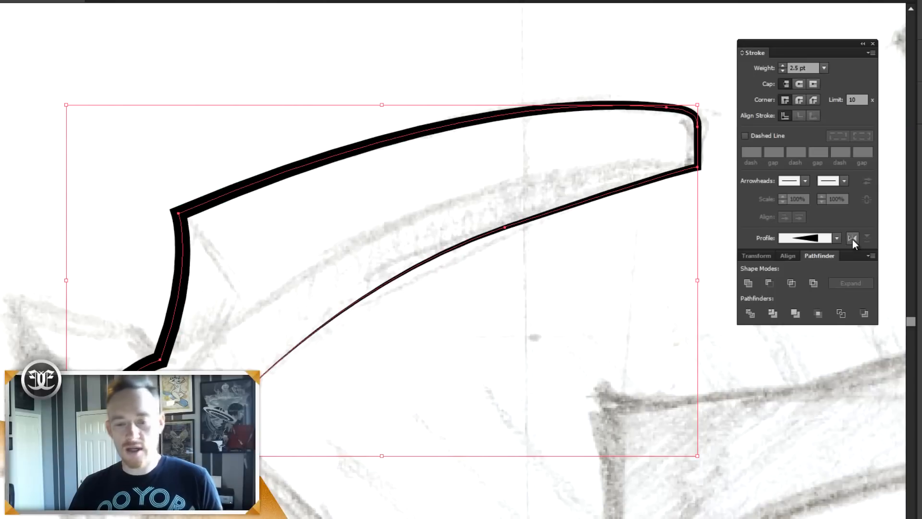
pyautogui.moveTo(853, 237)
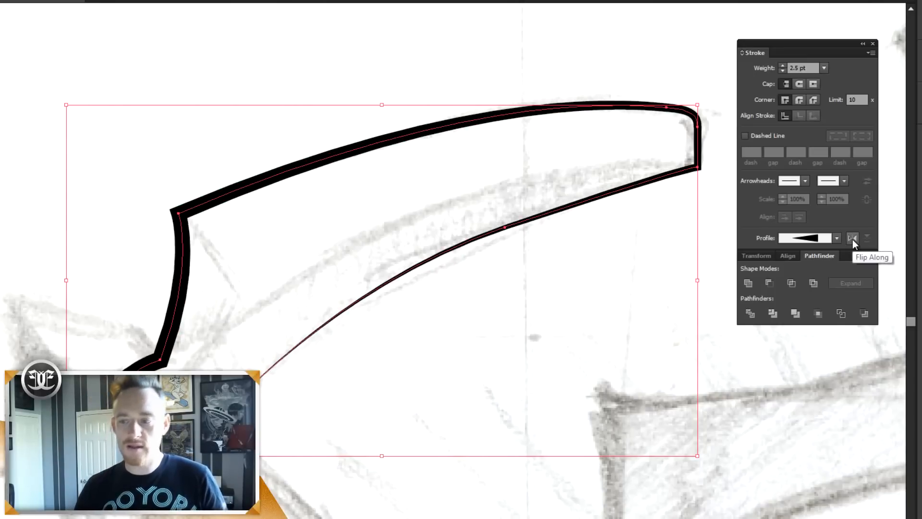
pyautogui.moveTo(562, 311)
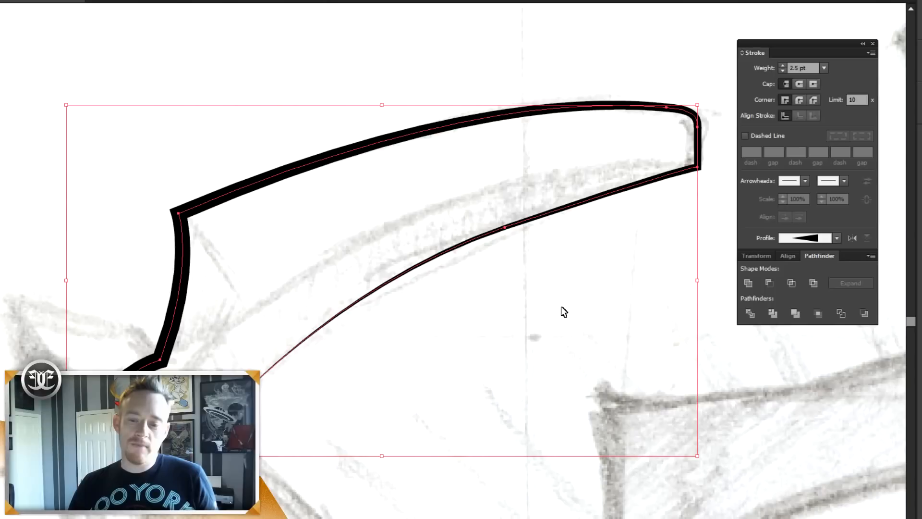
pyautogui.moveTo(560, 291)
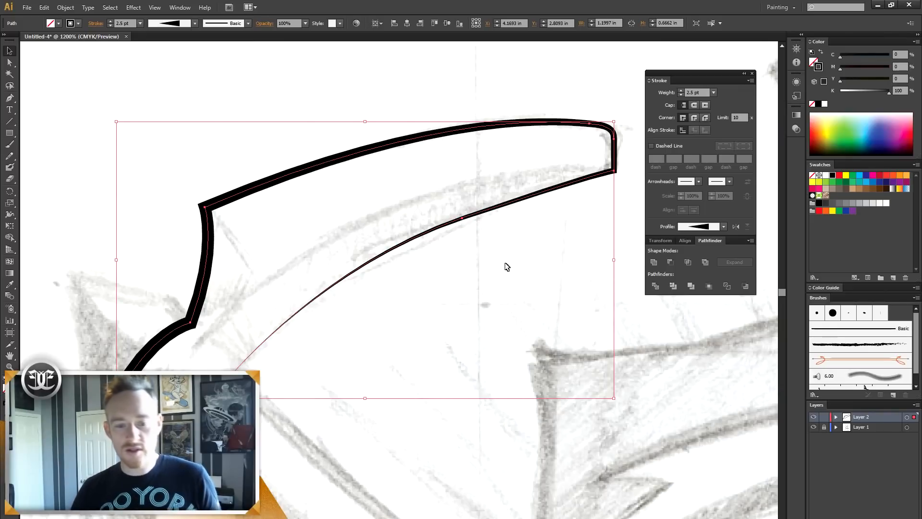
pyautogui.moveTo(499, 271)
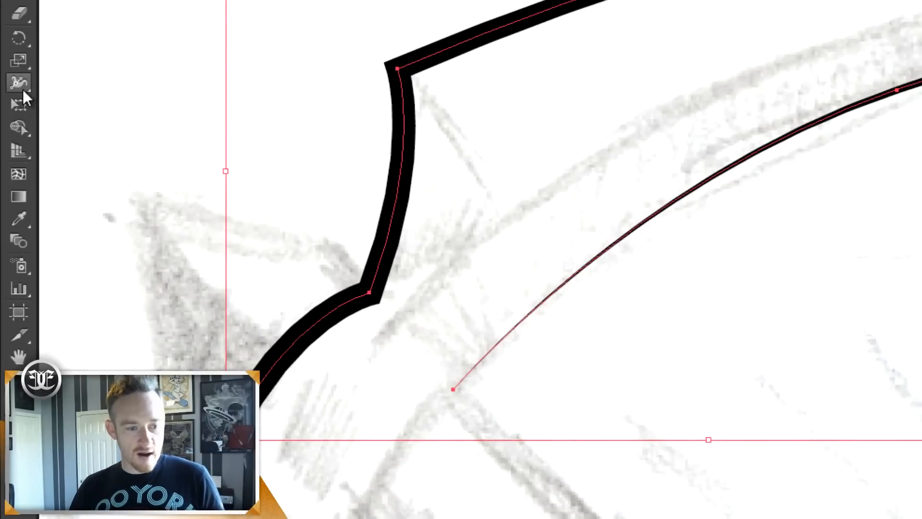
pyautogui.moveTo(19, 83)
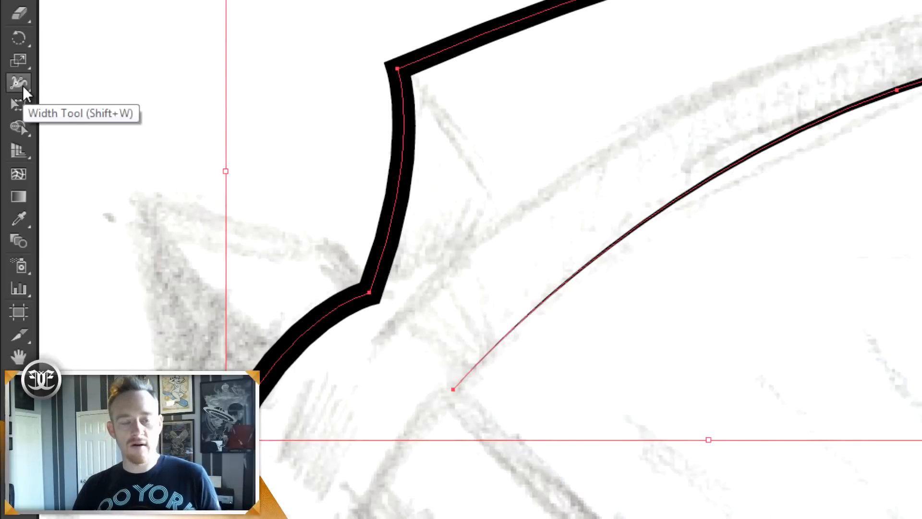
pyautogui.moveTo(37, 87)
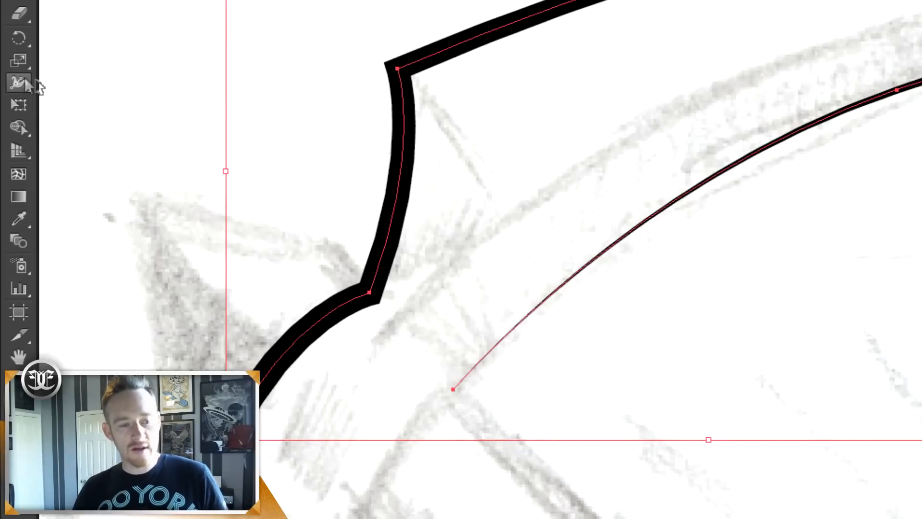
# Step: Activate the Width Tool for reshaping stroke width along the blade's inner curve
pyautogui.click(18, 83)
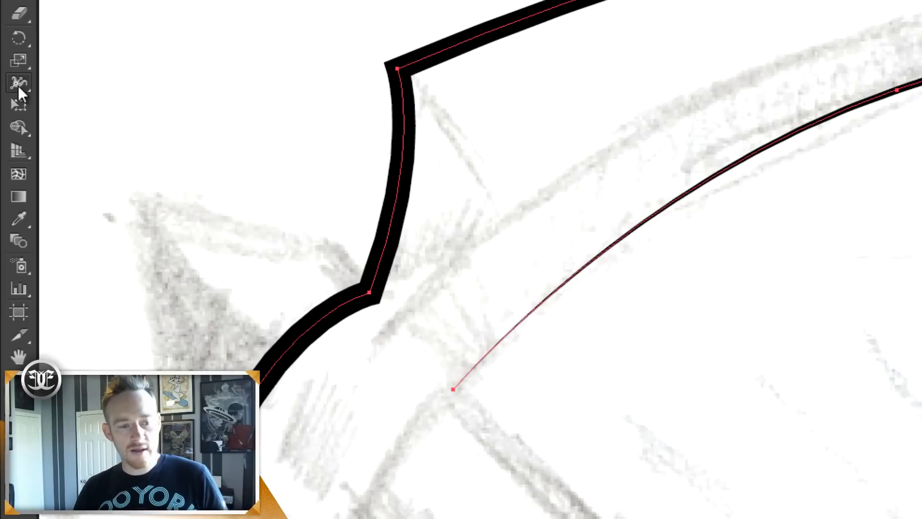
pyautogui.click(18, 83)
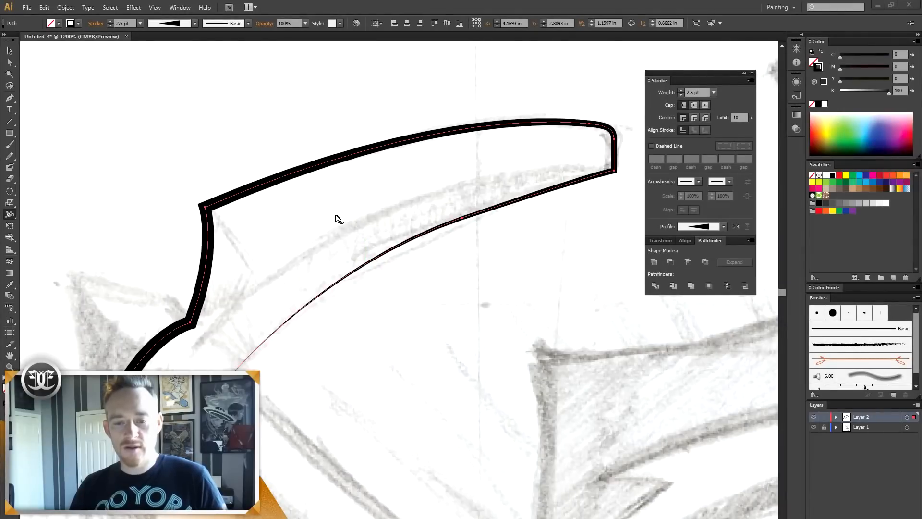
pyautogui.moveTo(446, 198)
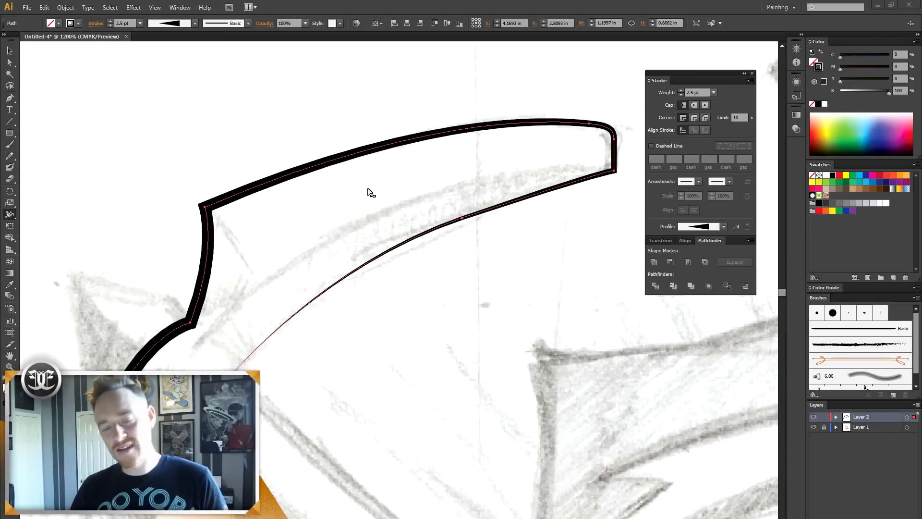
pyautogui.moveTo(617, 170)
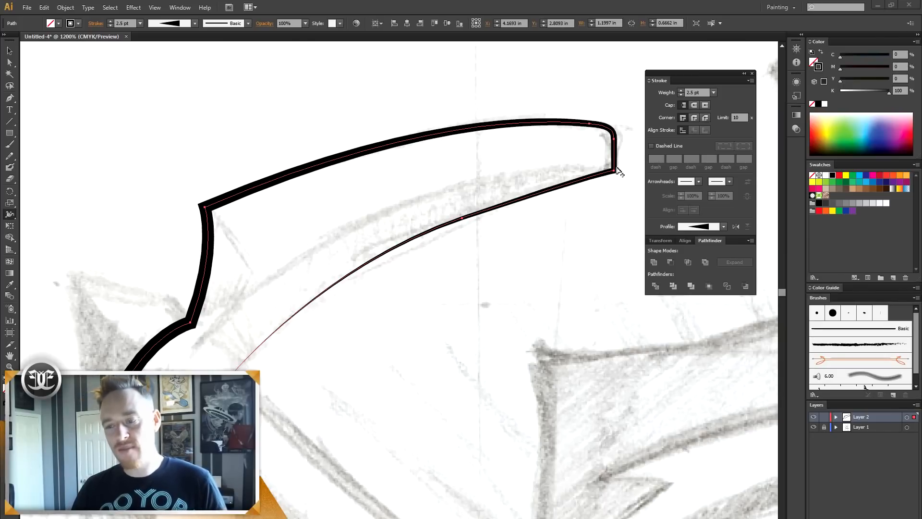
pyautogui.moveTo(616, 147)
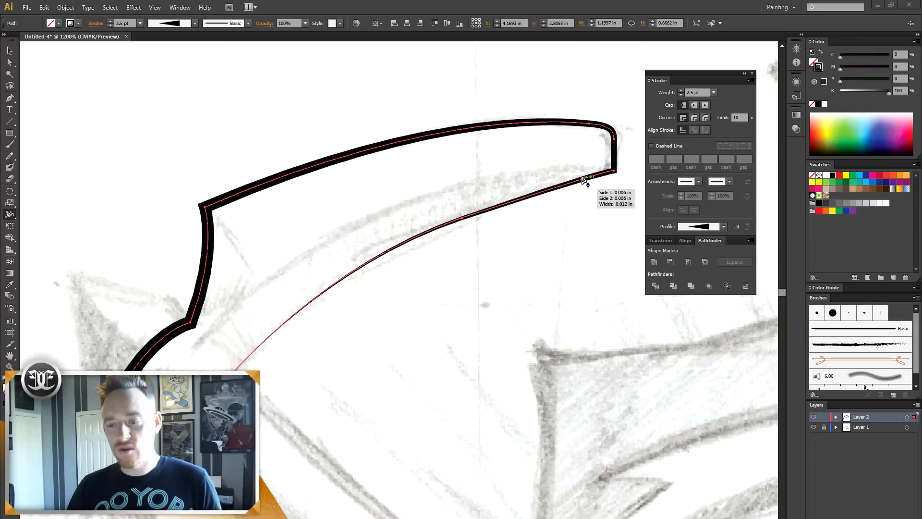
pyautogui.moveTo(553, 194)
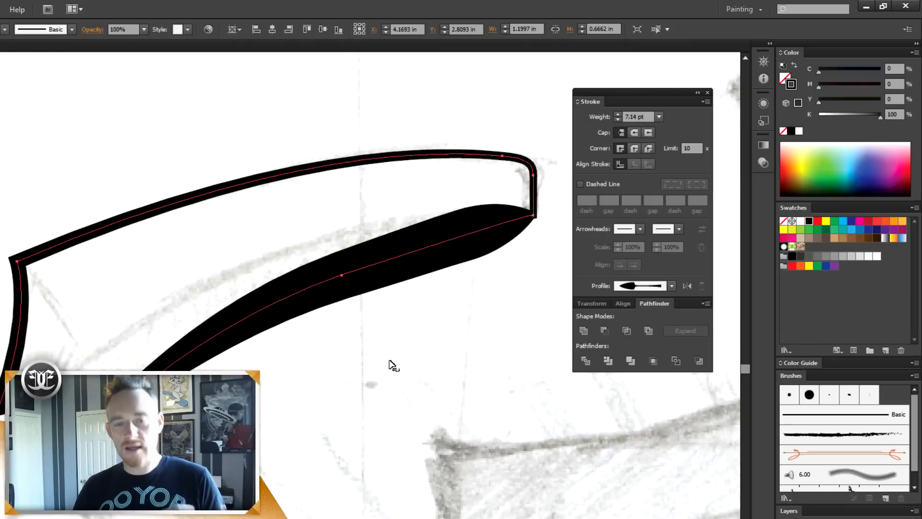
pyautogui.moveTo(397, 376)
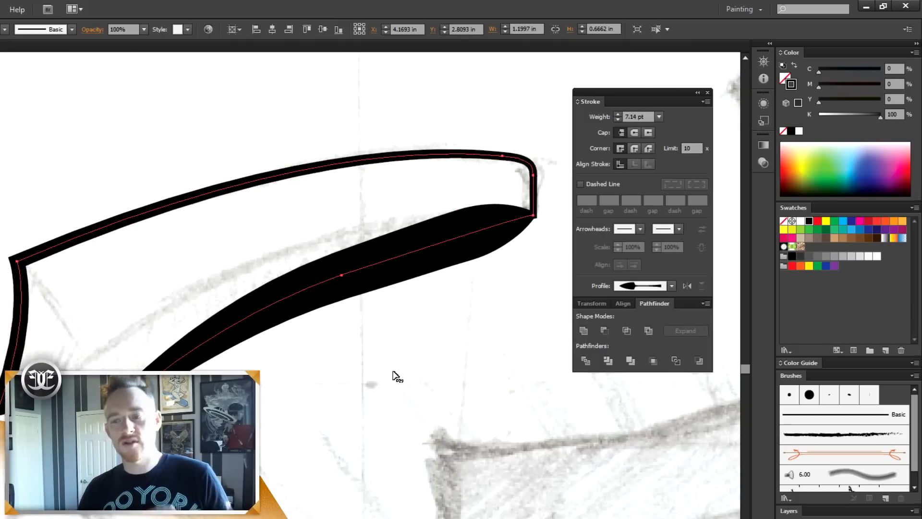
pyautogui.moveTo(385, 359)
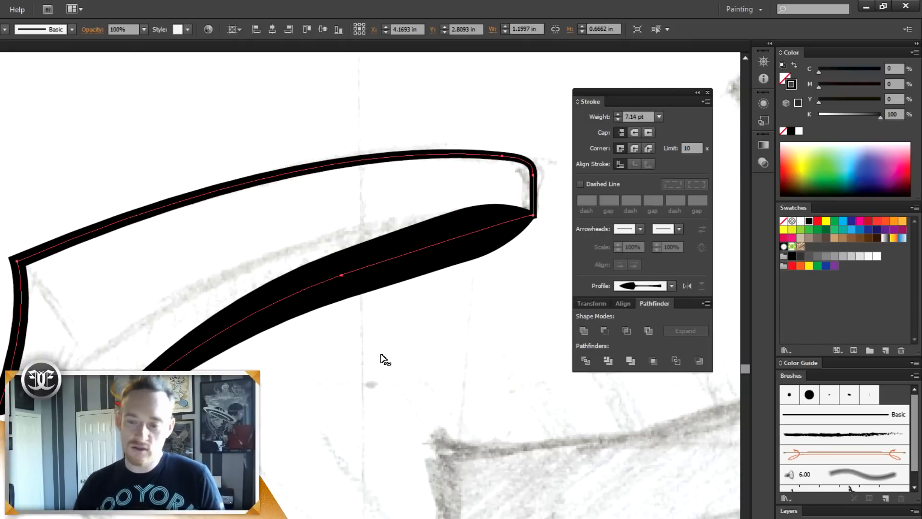
pyautogui.moveTo(261, 345)
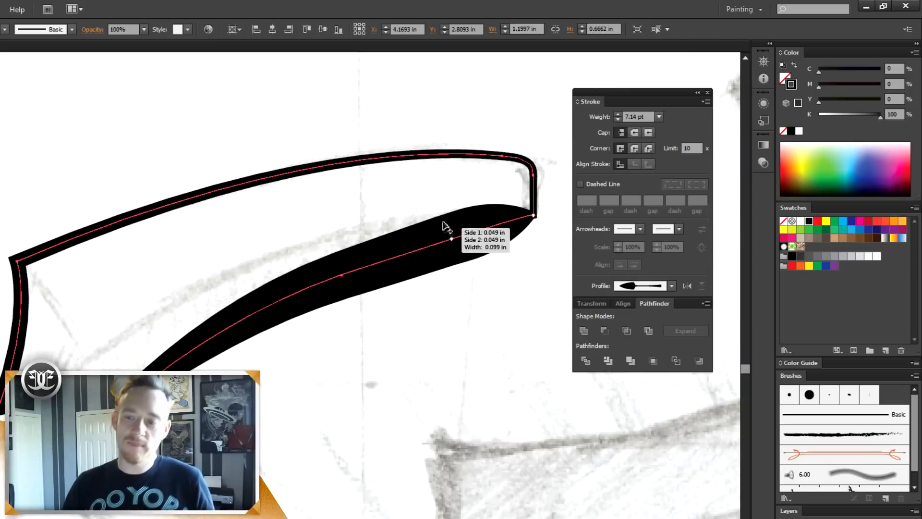
pyautogui.moveTo(222, 261)
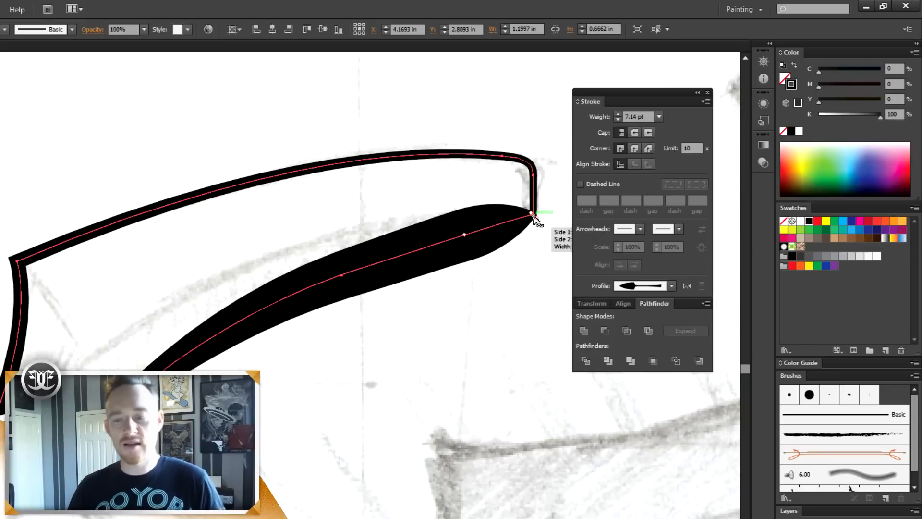
pyautogui.moveTo(302, 188)
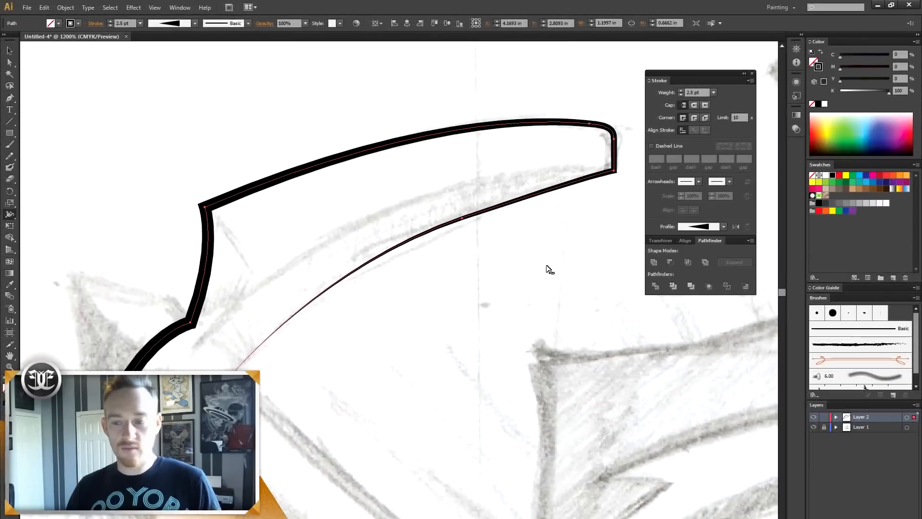
# Step: Select the blade's inner curve and give it a tapered width profile from the Stroke panel
pyautogui.click(327, 198)
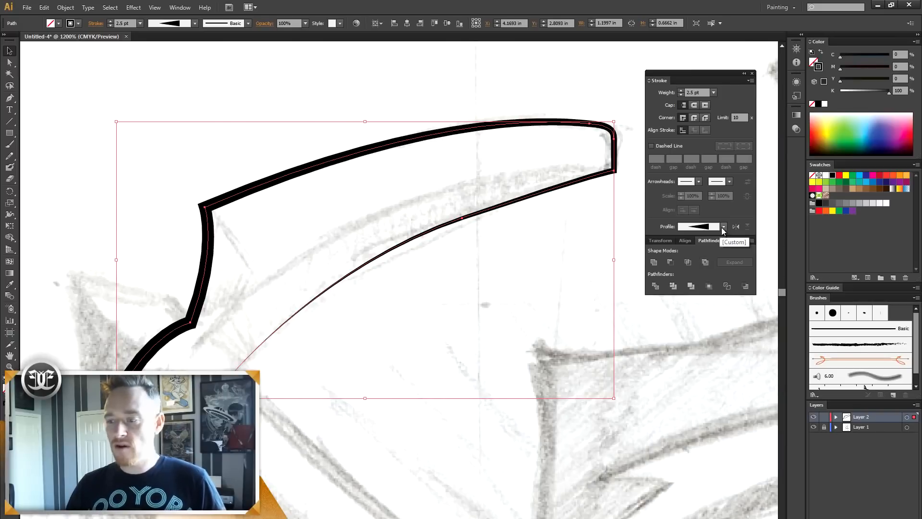
pyautogui.click(723, 227)
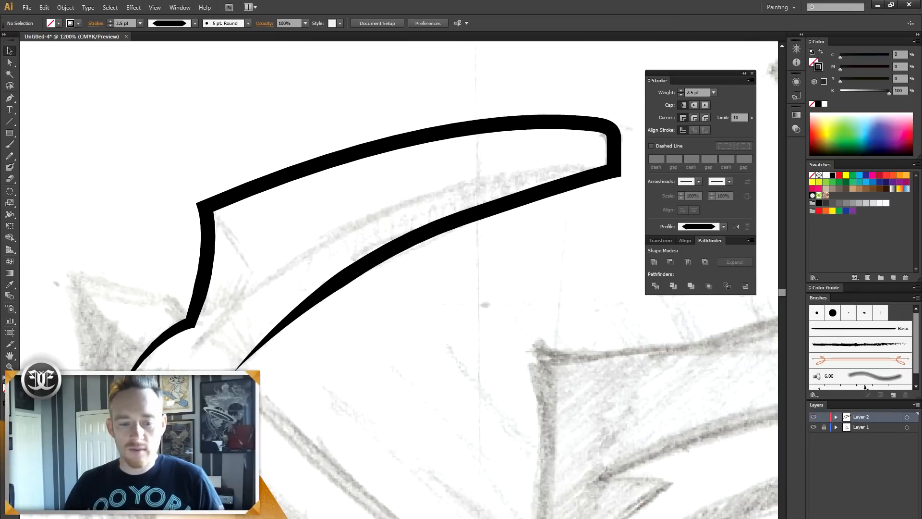
pyautogui.moveTo(196, 352)
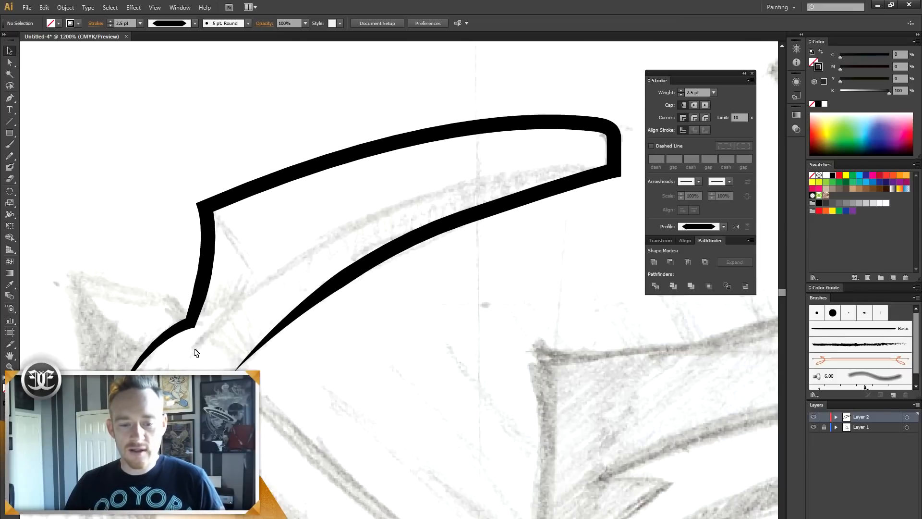
pyautogui.moveTo(481, 183)
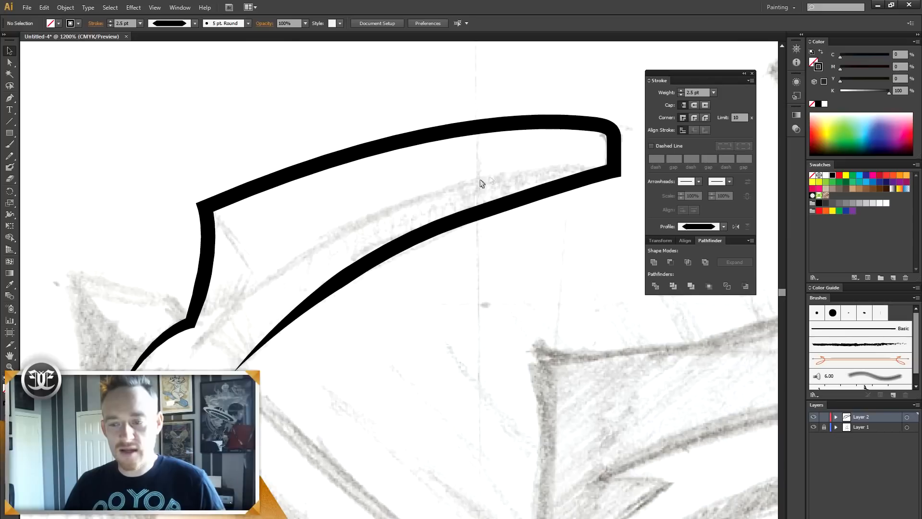
pyautogui.moveTo(241, 287)
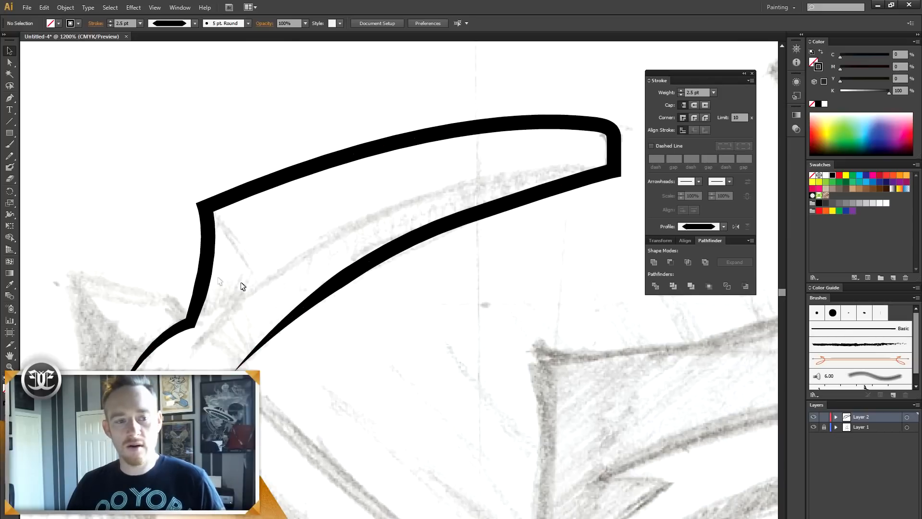
pyautogui.moveTo(10, 98)
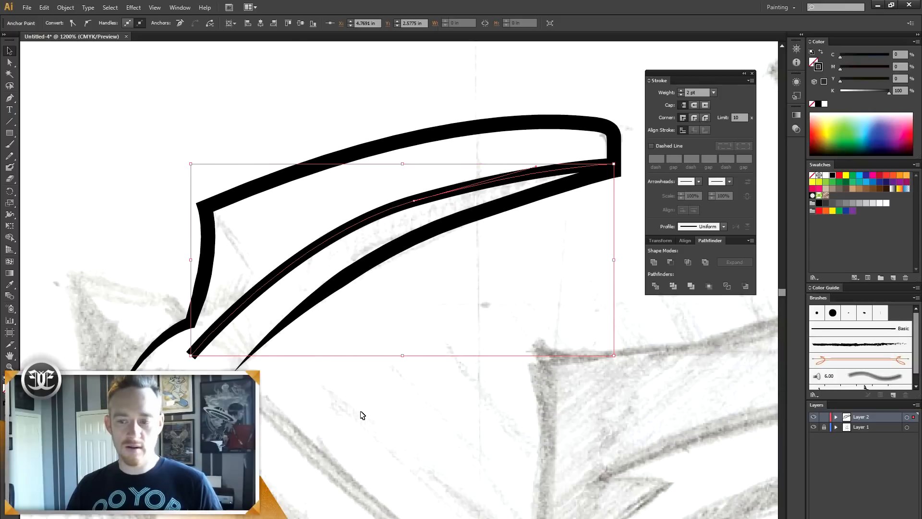
pyautogui.moveTo(693, 279)
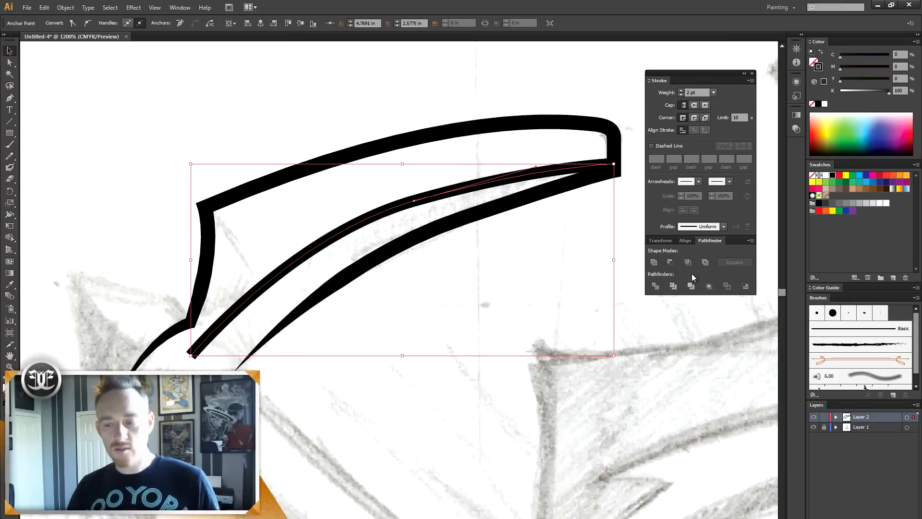
# Step: Apply a tapered profile to the new parallel curve and raise its weight to 3 pt
pyautogui.click(723, 226)
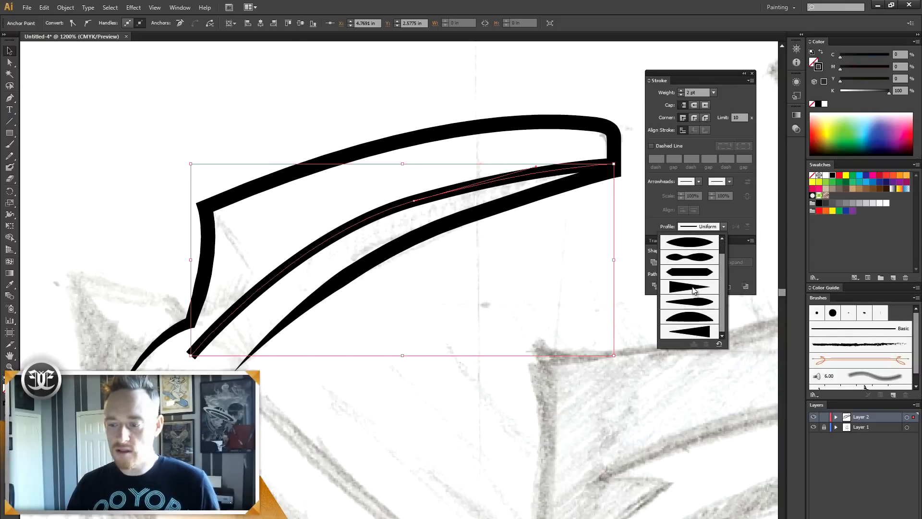
pyautogui.click(689, 286)
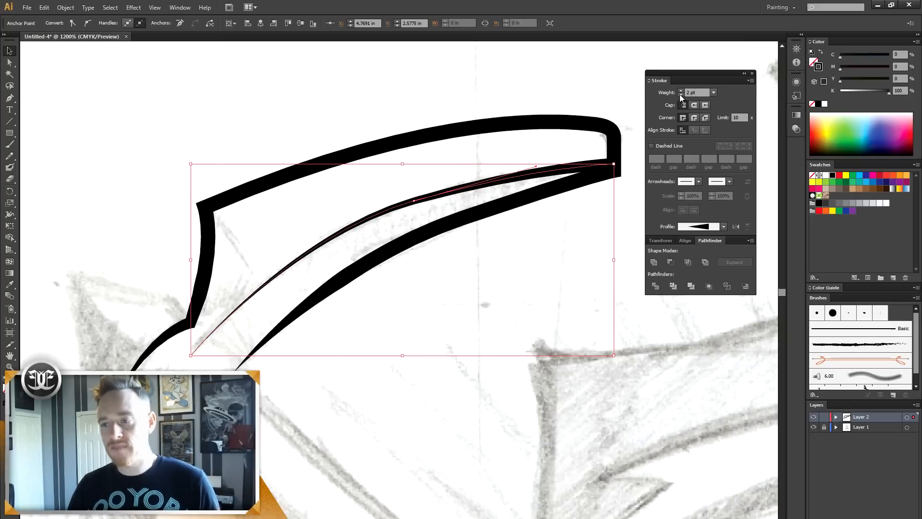
pyautogui.click(681, 90)
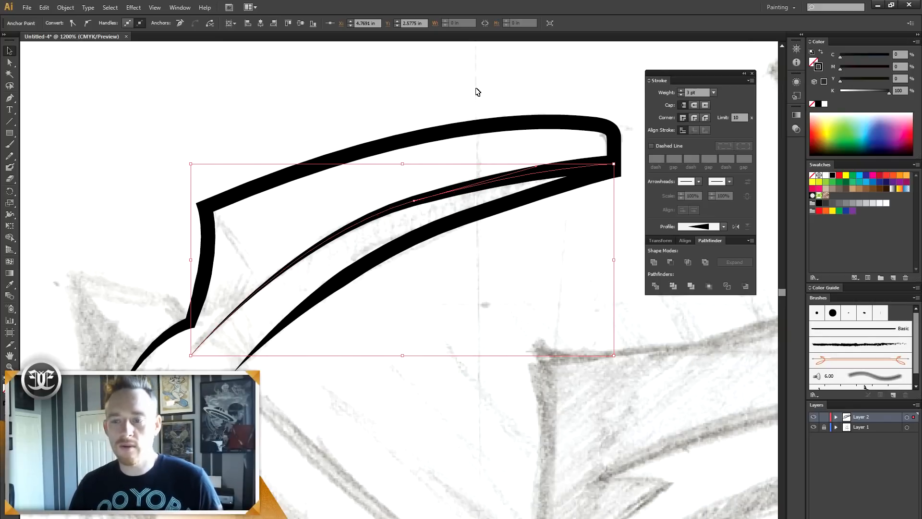
pyautogui.click(271, 191)
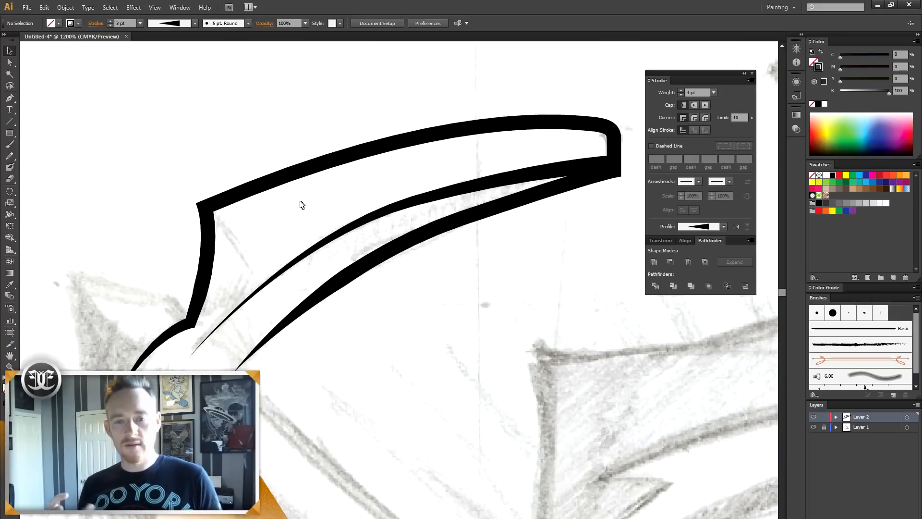
# Step: Select the blade's stroked outline paths with the Selection tool
pyautogui.click(446, 235)
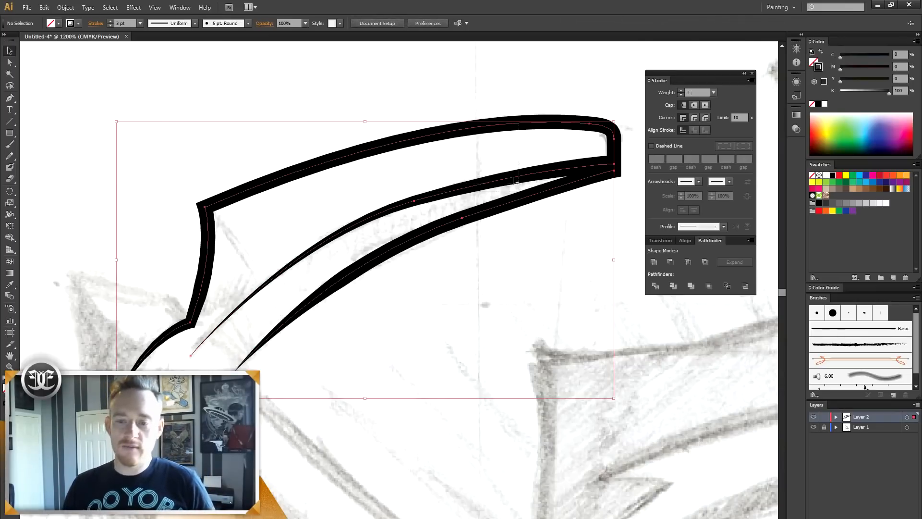
pyautogui.click(493, 79)
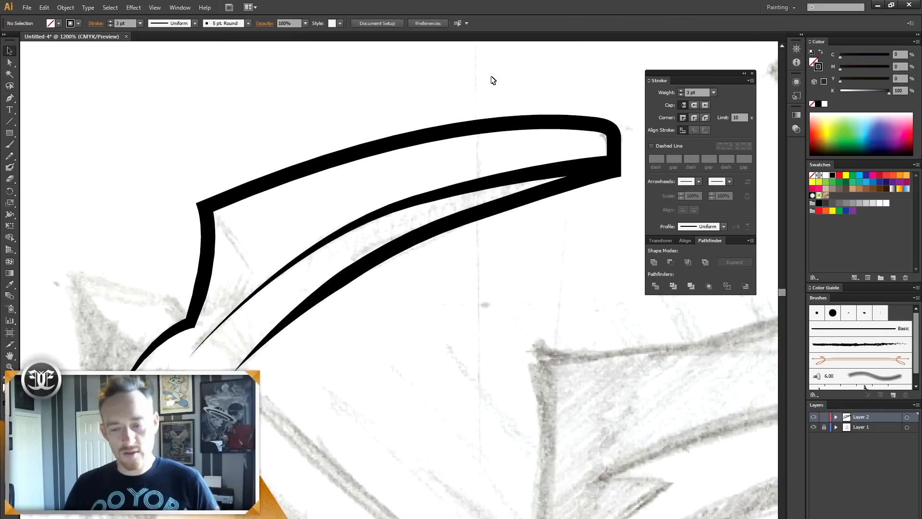
pyautogui.moveTo(130, 109)
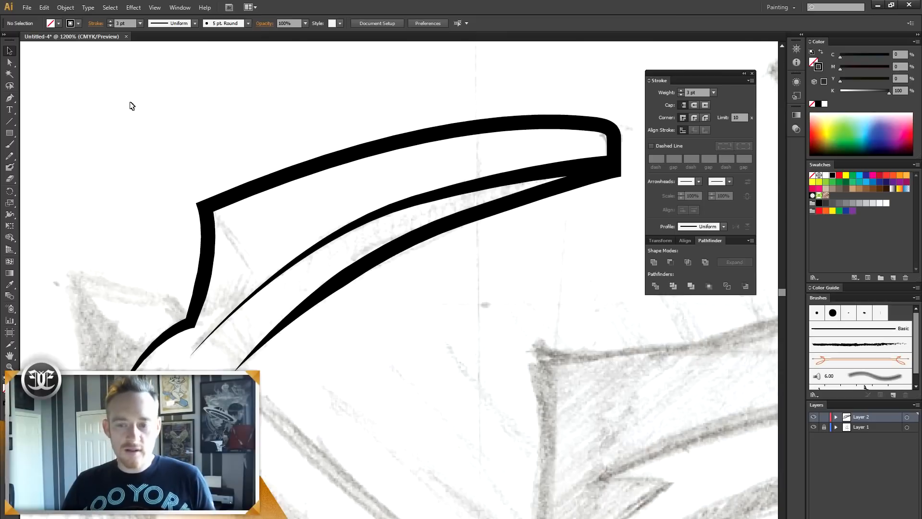
pyautogui.click(353, 274)
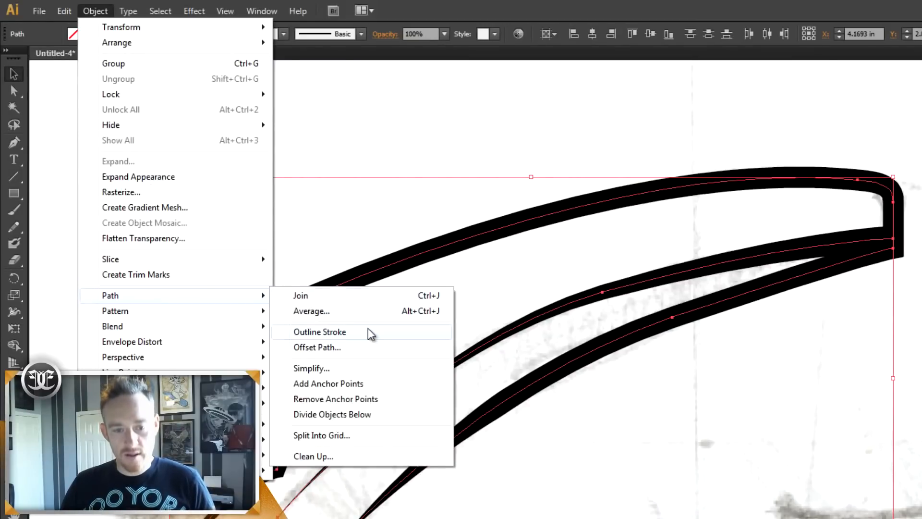
pyautogui.moveTo(376, 338)
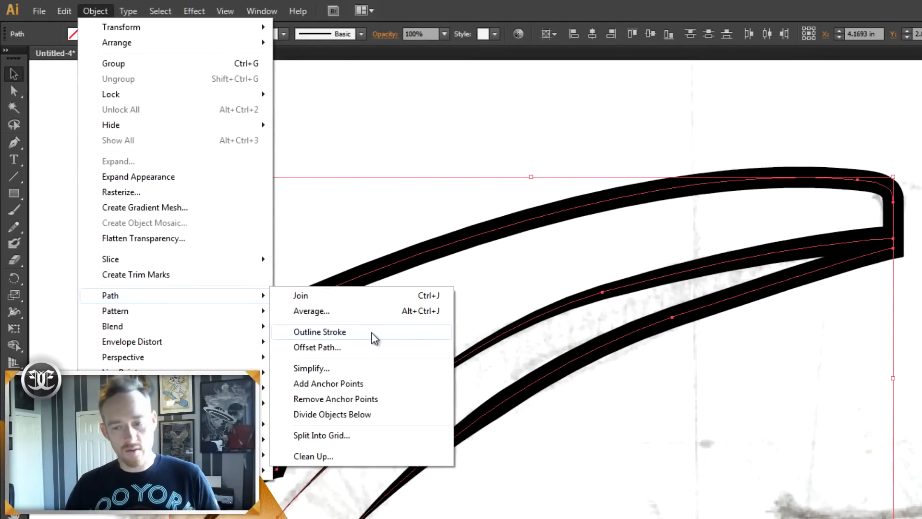
# Step: Convert the selected blade strokes into filled outline shapes with Outline Stroke
pyautogui.click(319, 331)
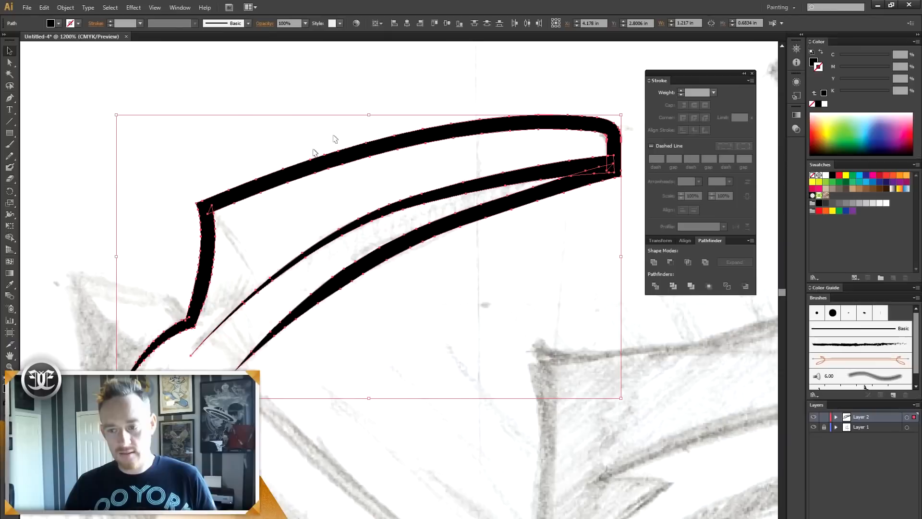
pyautogui.moveTo(492, 70)
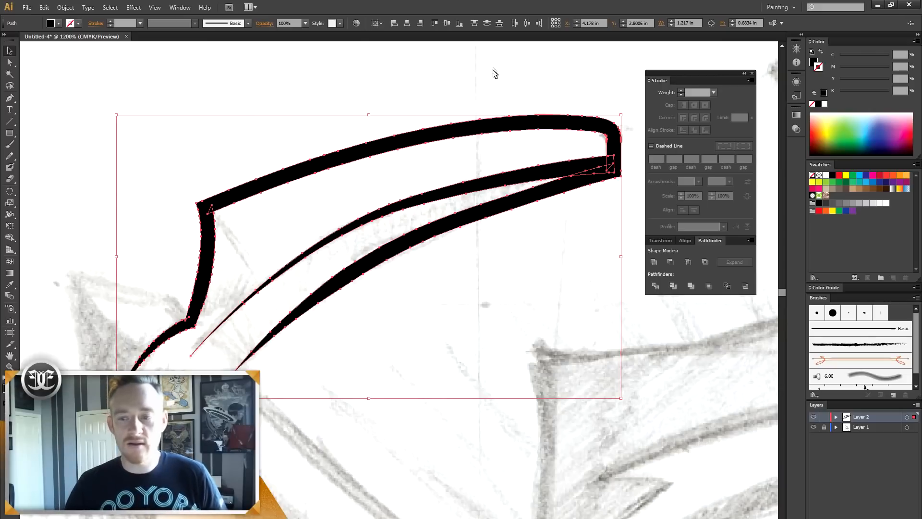
pyautogui.moveTo(525, 211)
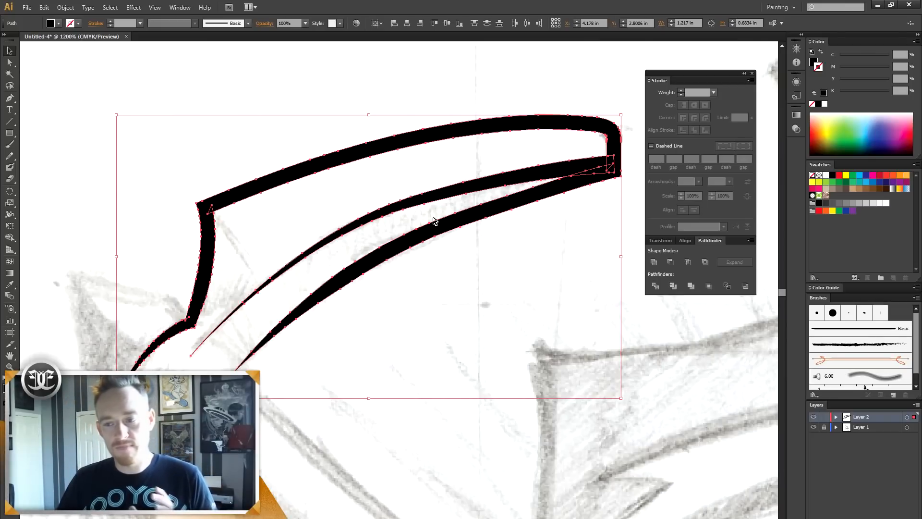
pyautogui.moveTo(223, 186)
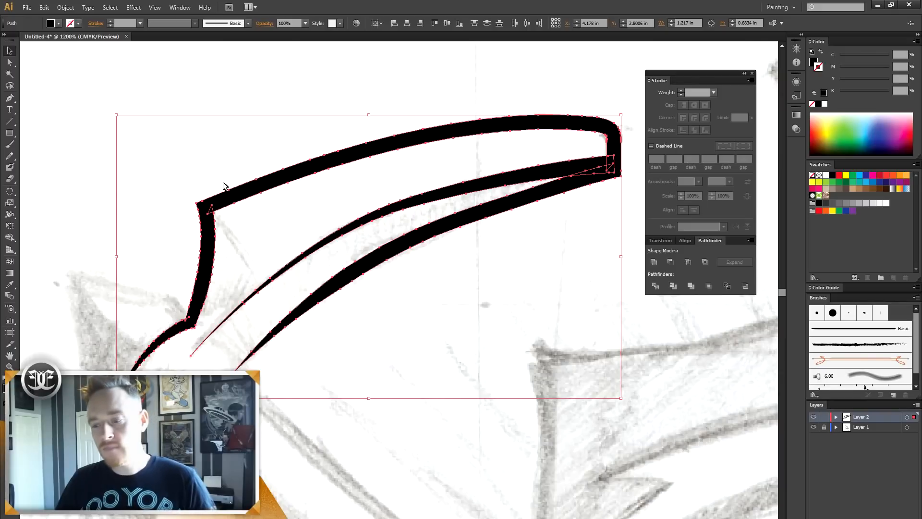
pyautogui.moveTo(451, 93)
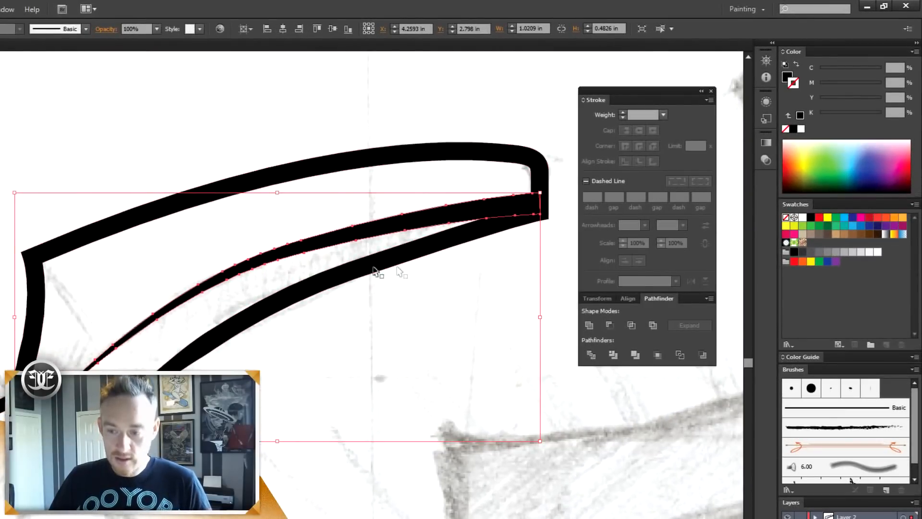
pyautogui.moveTo(590, 324)
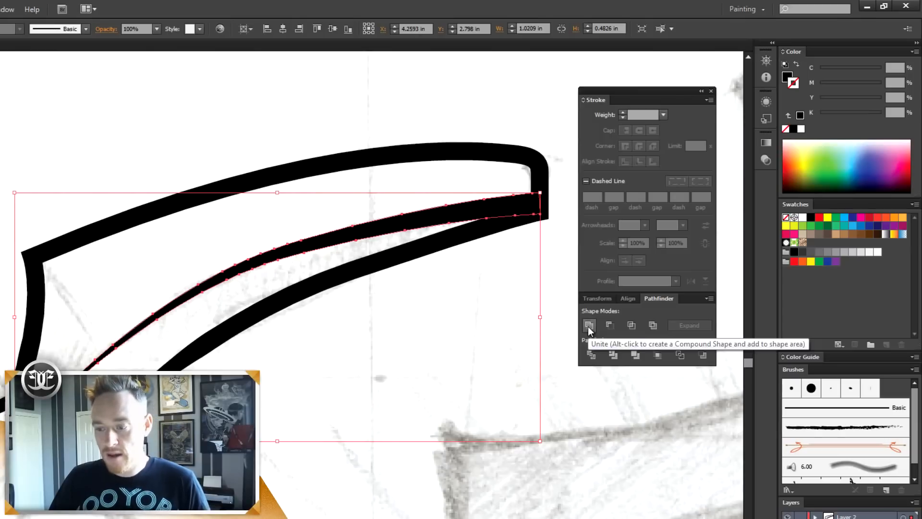
# Step: Unite the outlined blade pieces into one merged shape with Pathfinder
pyautogui.click(589, 325)
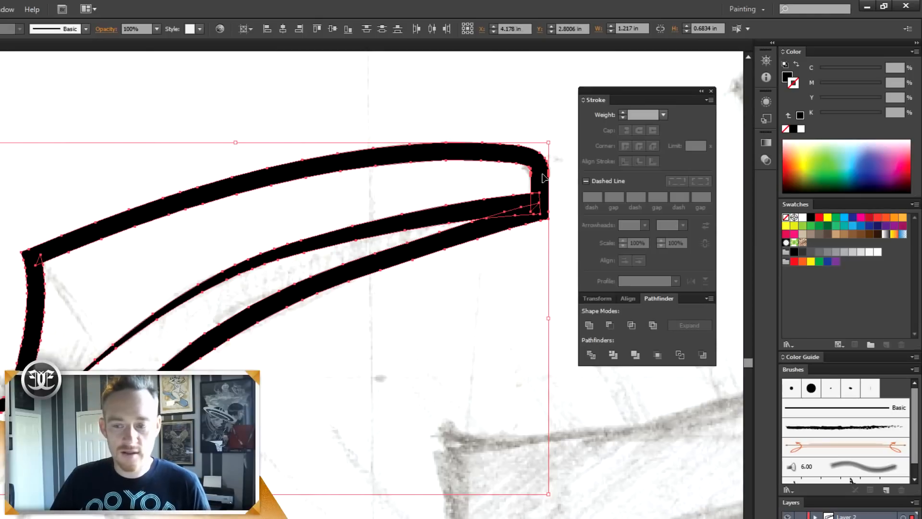
pyautogui.moveTo(499, 346)
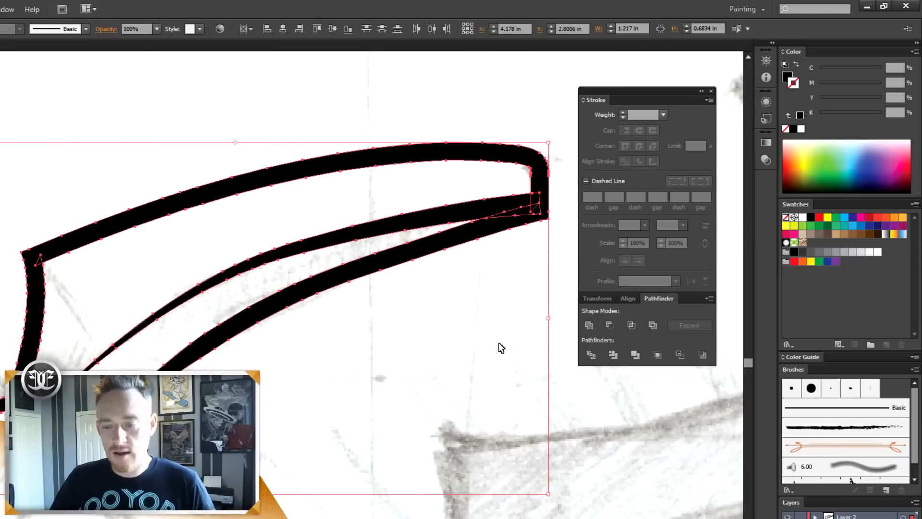
pyautogui.moveTo(642, 436)
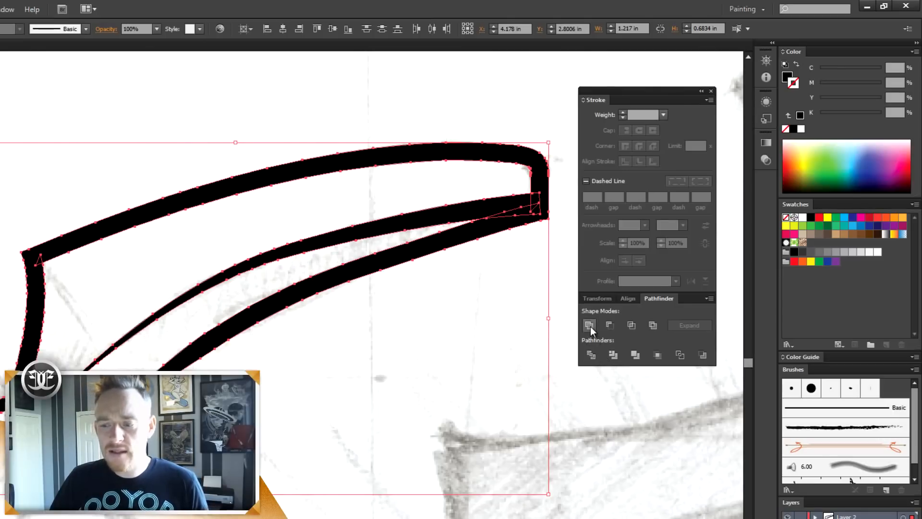
pyautogui.moveTo(589, 325)
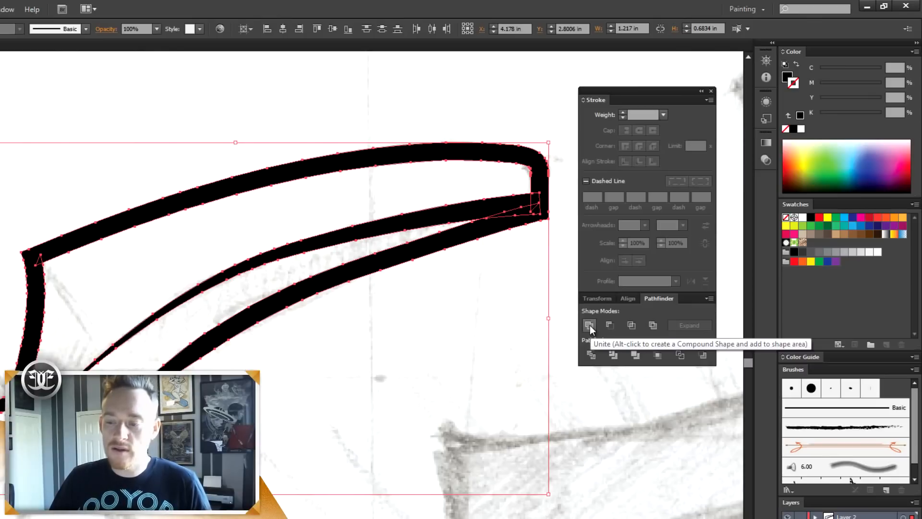
pyautogui.click(591, 324)
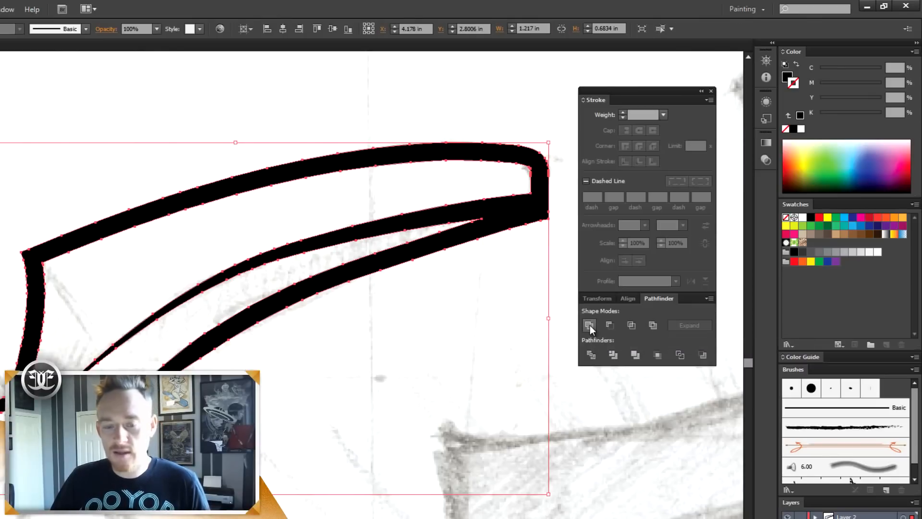
pyautogui.click(590, 324)
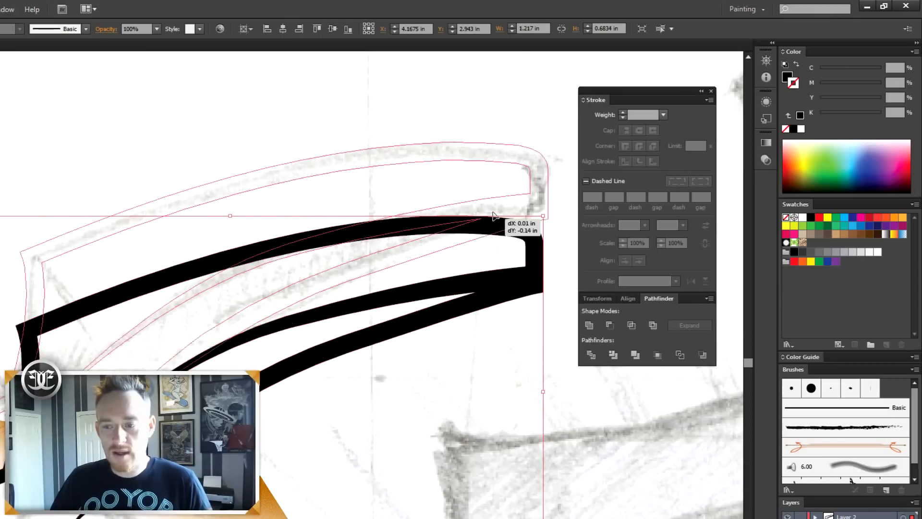
# Step: Undo the accidental move and the trial merge so the blade pieces are separate again
pyautogui.press('ctrl+z')
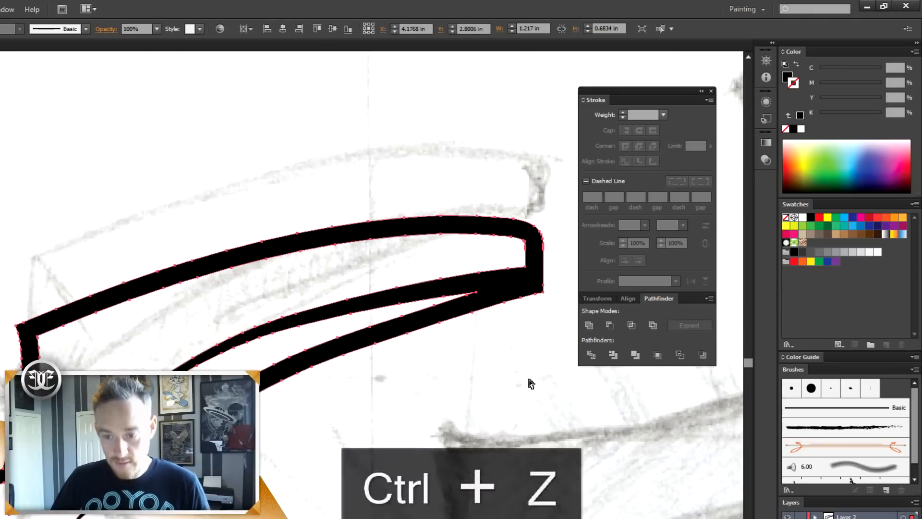
pyautogui.press('ctrl+z')
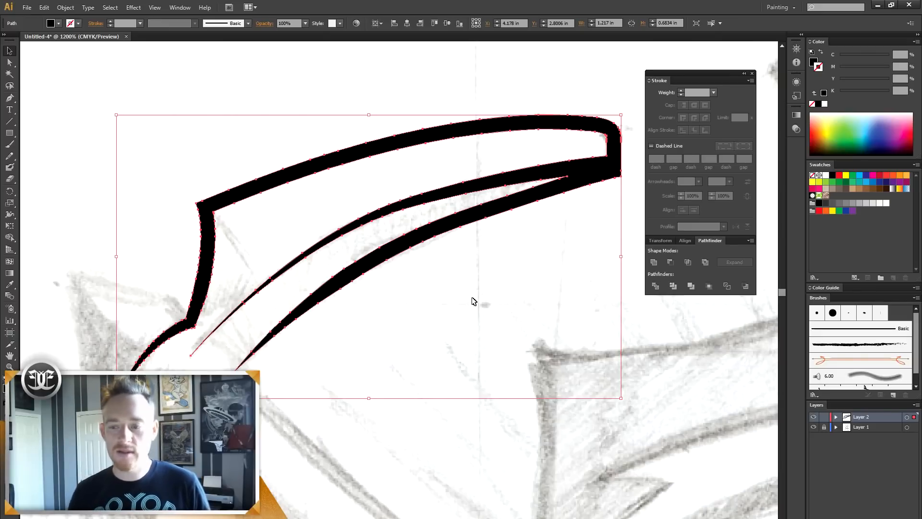
pyautogui.moveTo(449, 98)
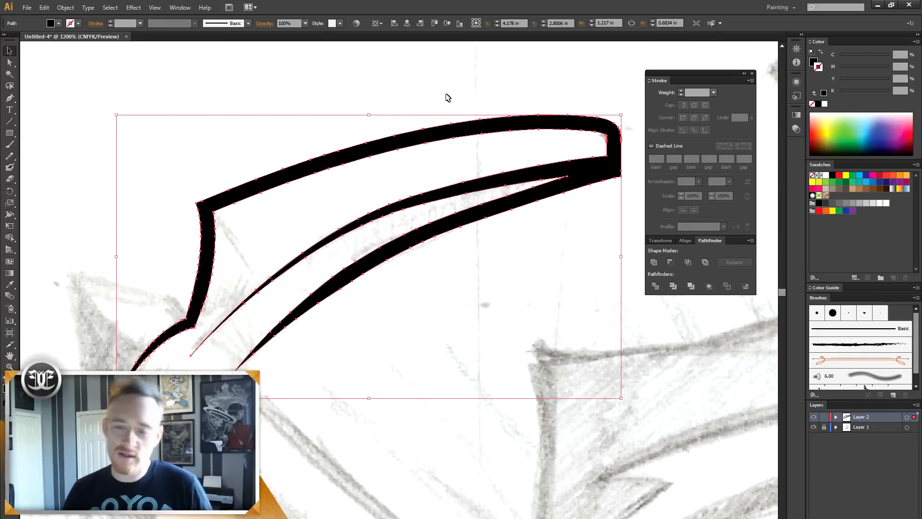
pyautogui.press('ctrl+z')
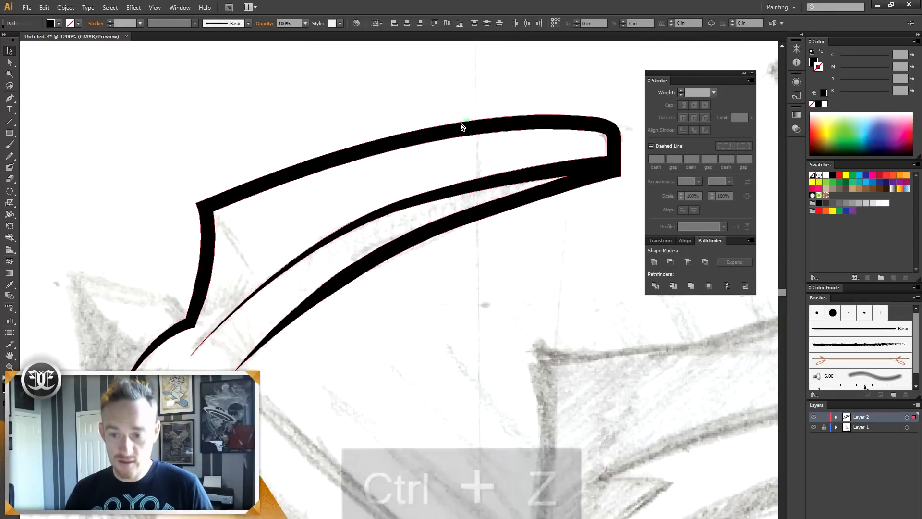
# Step: Try Minus Front on the overlapping blade-tip pieces, then undo the cutaway
pyautogui.press('ctrl+z')
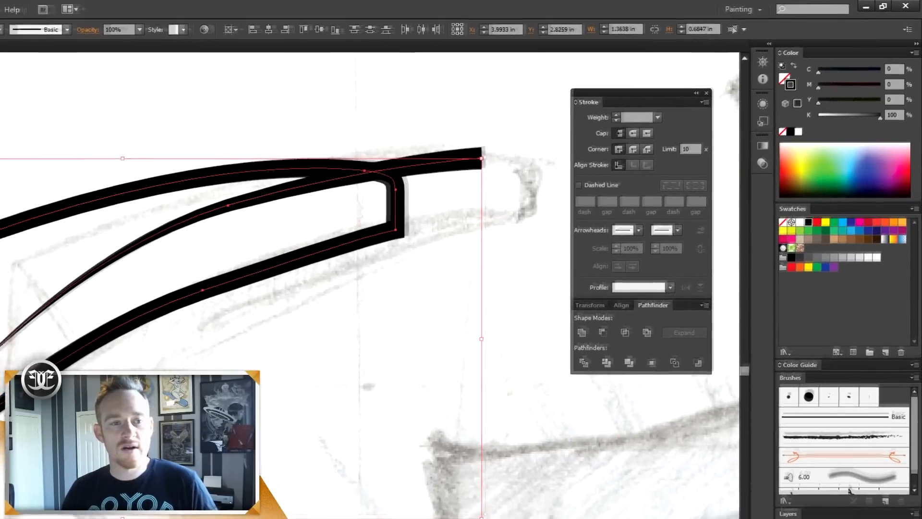
pyautogui.click(65, 7)
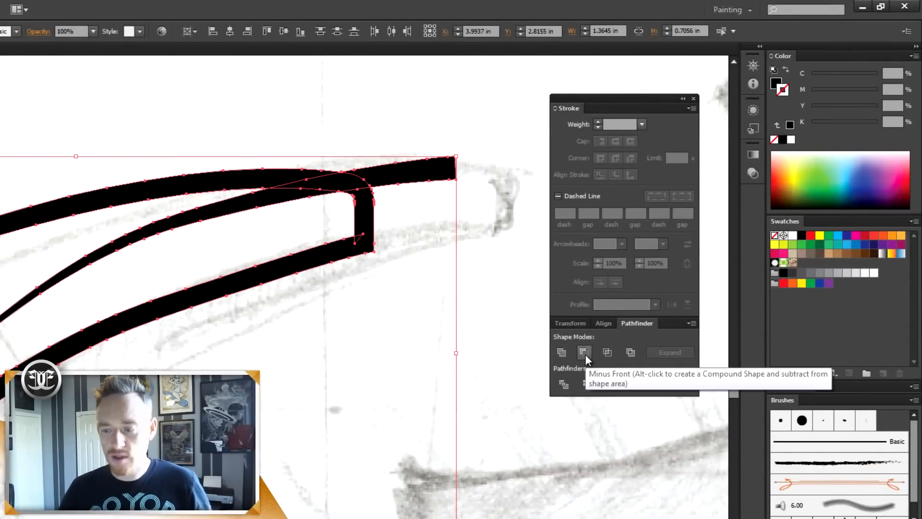
pyautogui.click(584, 352)
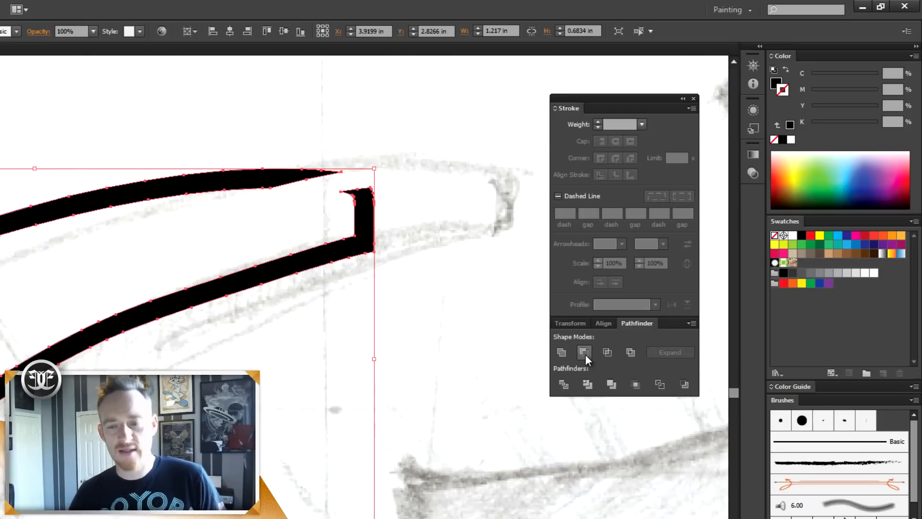
pyautogui.moveTo(584, 351)
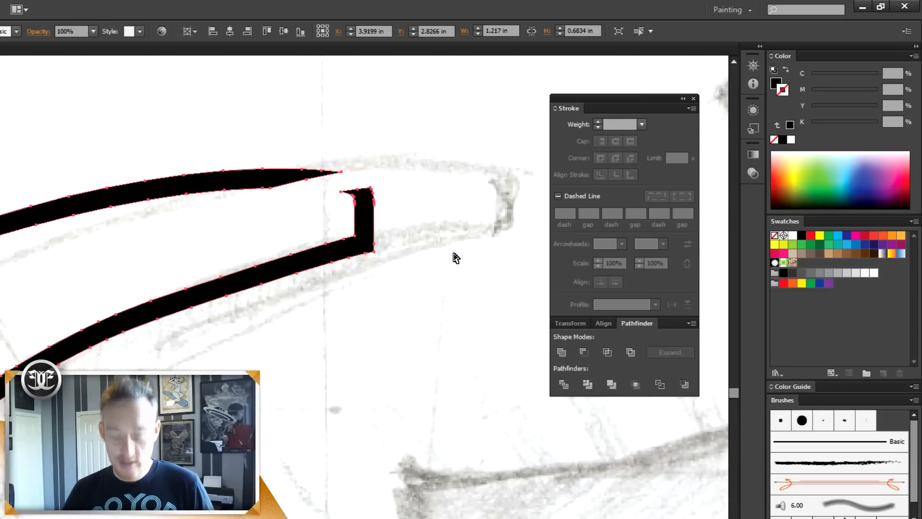
pyautogui.press('ctrl+z')
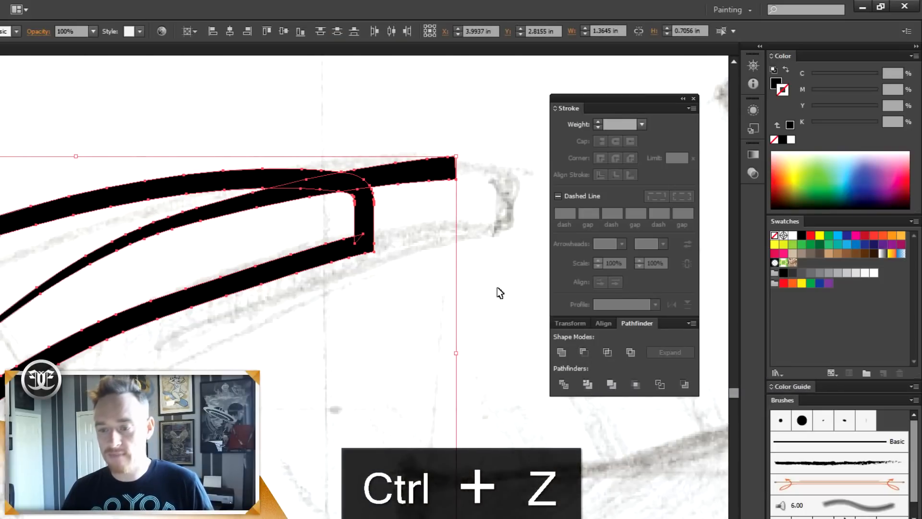
# Step: Step back to the tapered-stroke version and inspect the inner blade curve at the tip
pyautogui.press('ctrl+z')
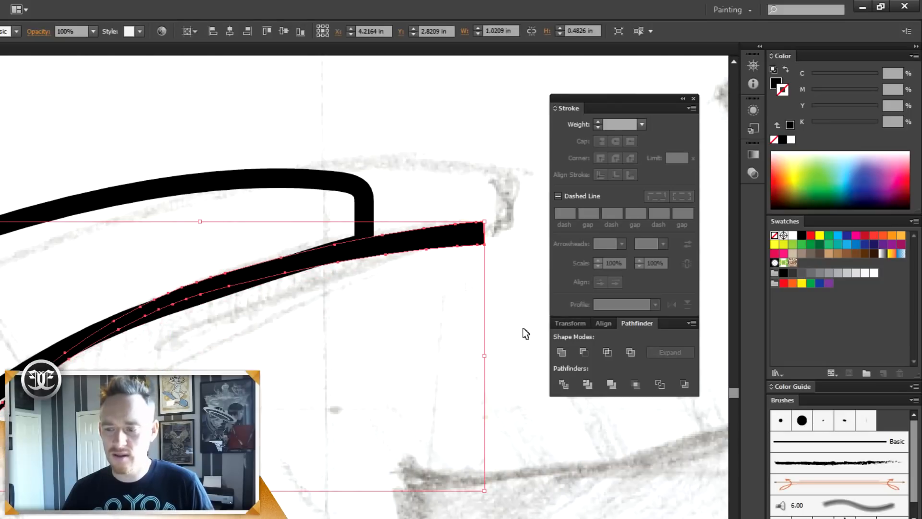
pyautogui.click(586, 384)
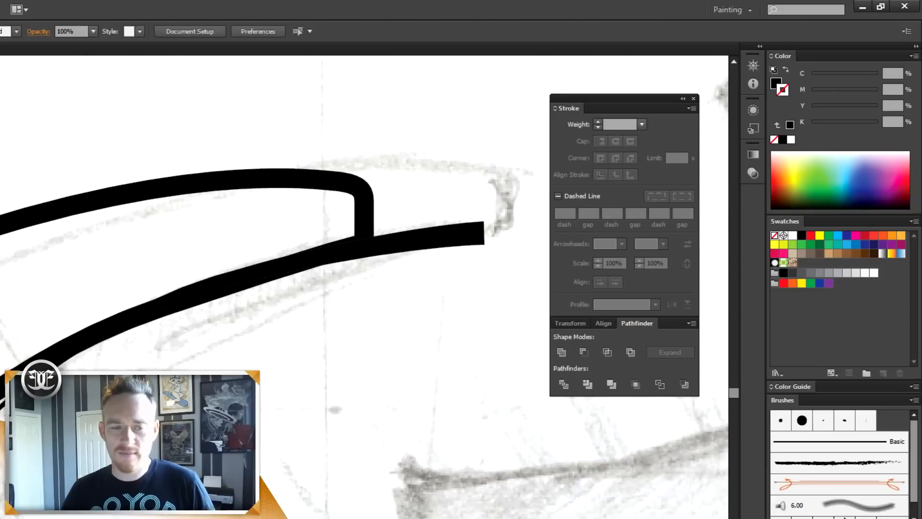
pyautogui.click(249, 277)
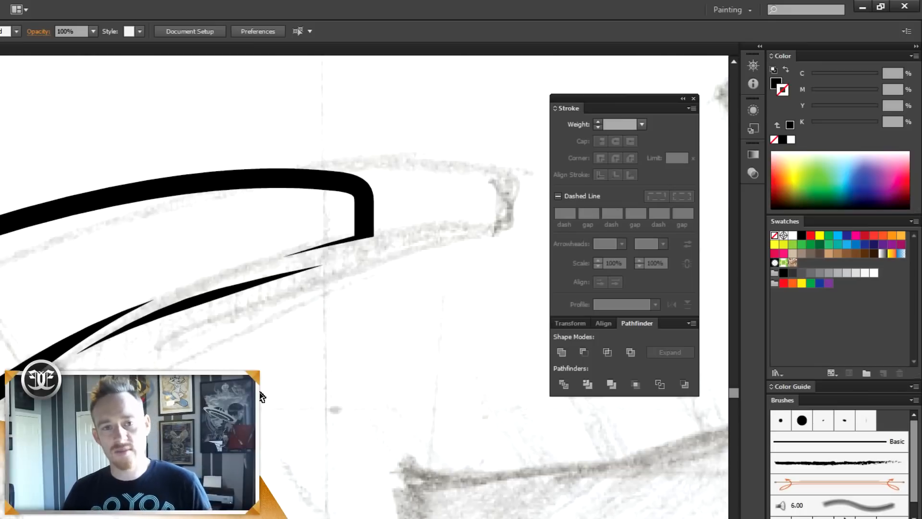
pyautogui.click(235, 283)
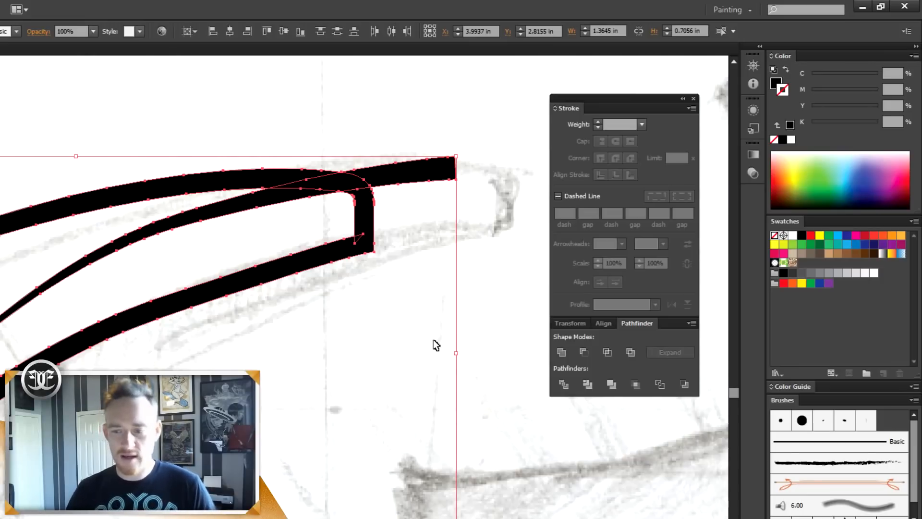
pyautogui.moveTo(564, 384)
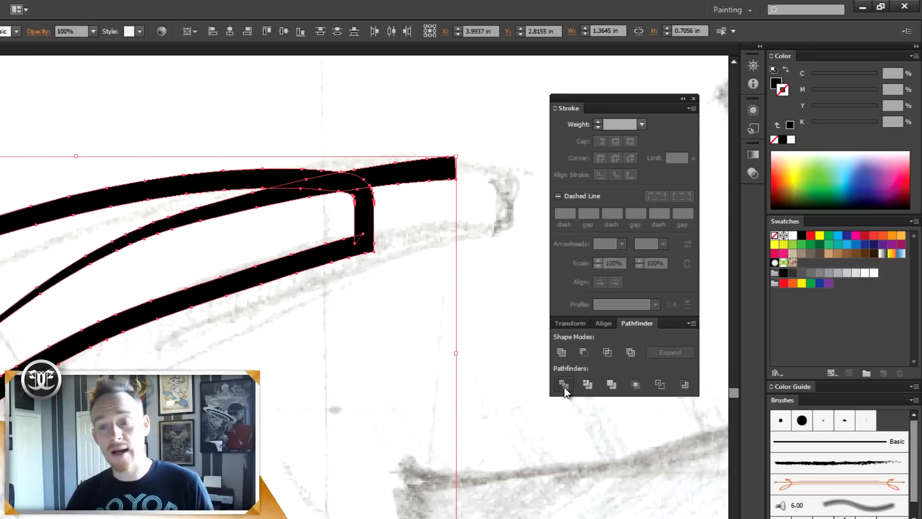
# Step: Divide the overlapping blade shapes and outline them into the solid black blade
pyautogui.click(564, 384)
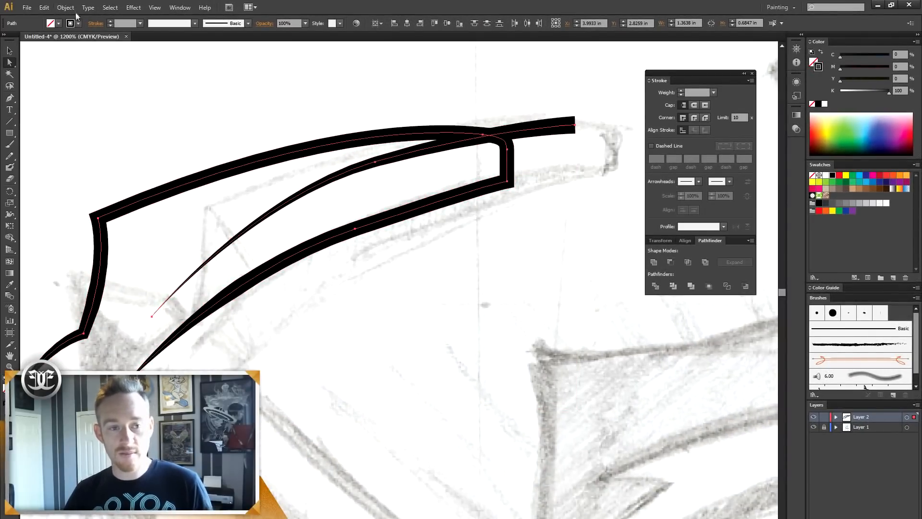
pyautogui.click(65, 7)
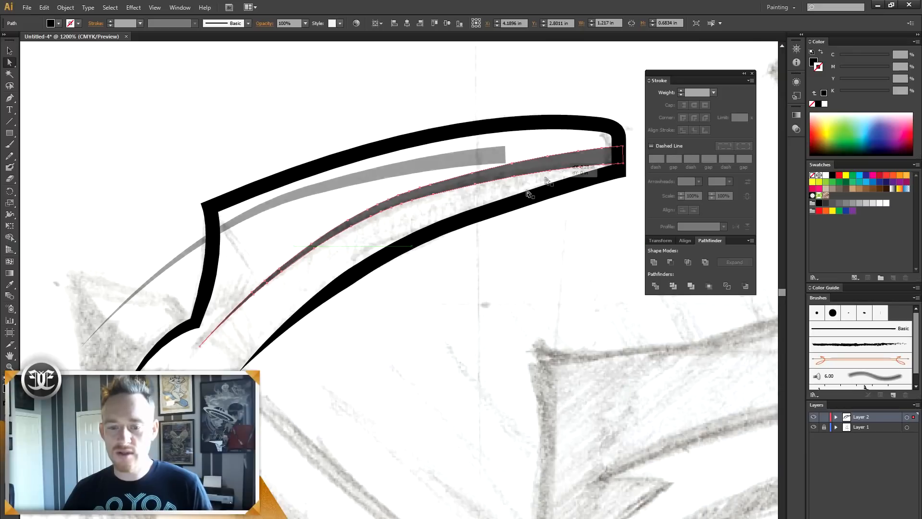
pyautogui.click(654, 286)
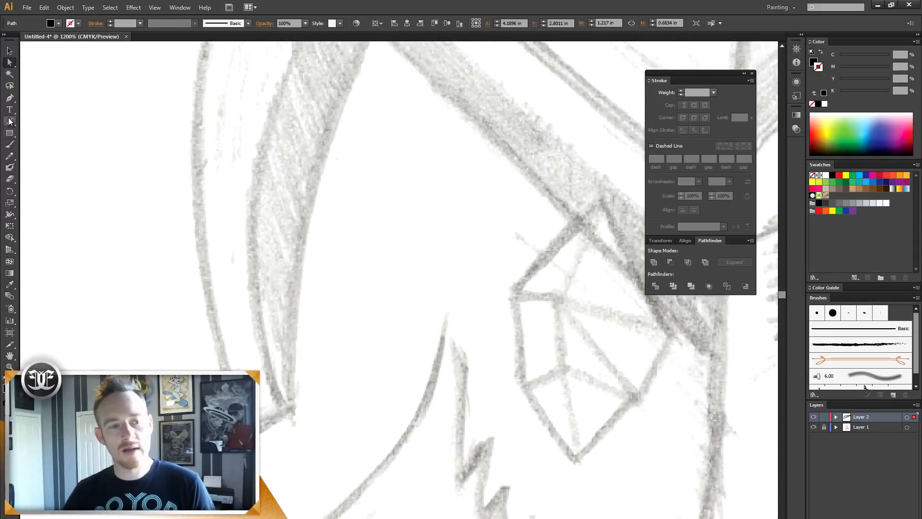
# Step: Switch to the Pen tool and draw two curved 3 pt black strokes along the handle edges
pyautogui.click(195, 105)
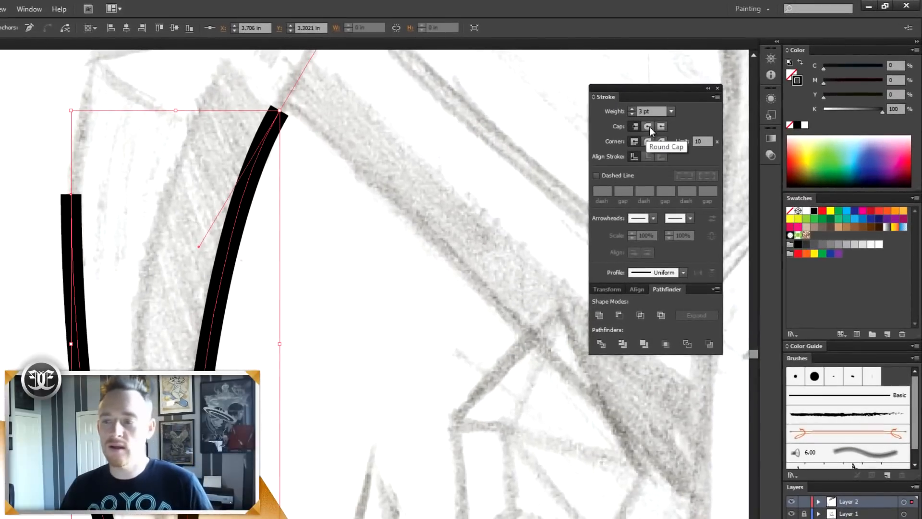
# Step: Try Round and Butt caps on the handle strokes, settling on Projecting square caps
pyautogui.click(648, 127)
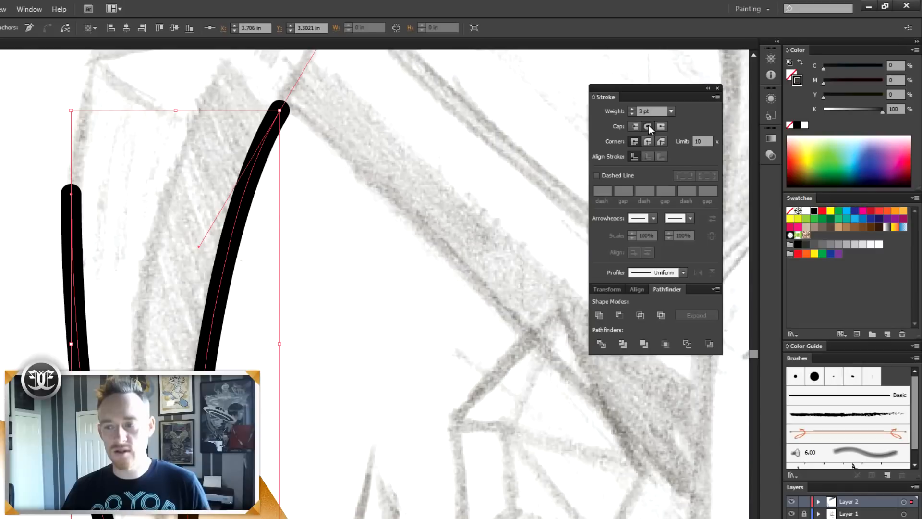
pyautogui.click(635, 127)
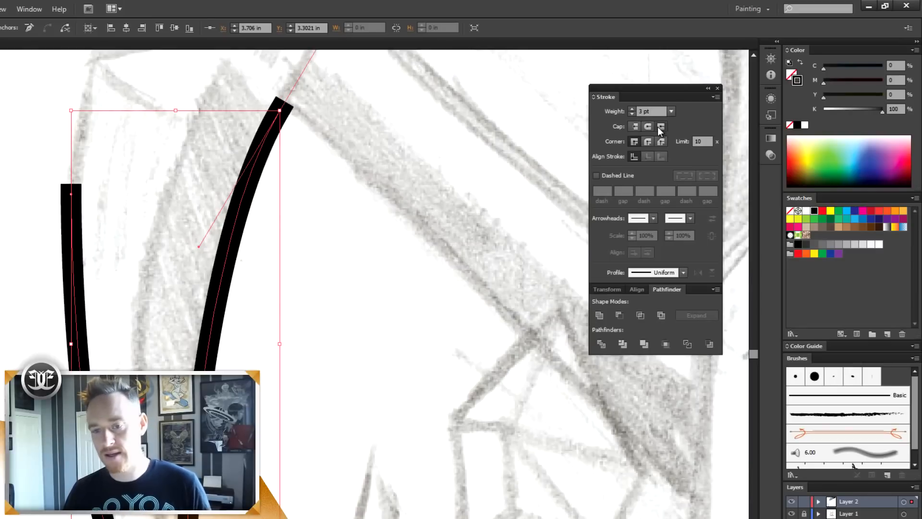
pyautogui.moveTo(633, 126)
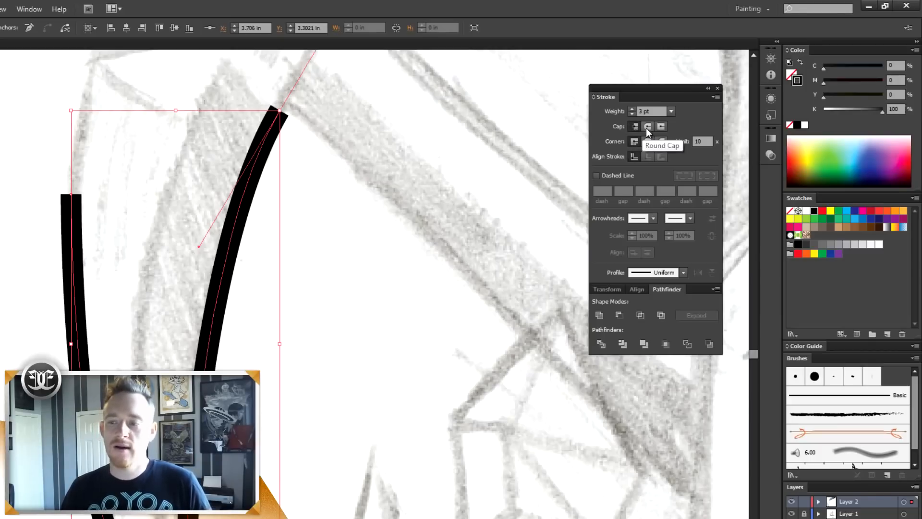
pyautogui.click(647, 125)
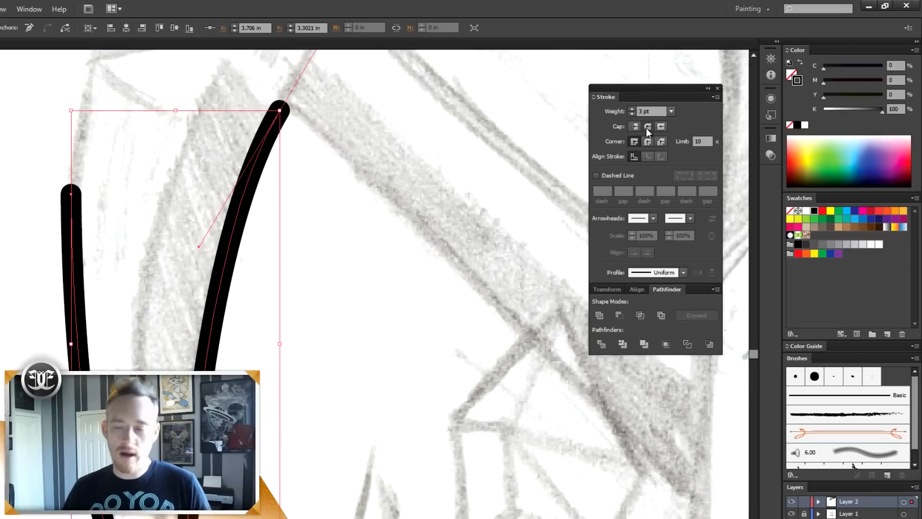
pyautogui.moveTo(661, 126)
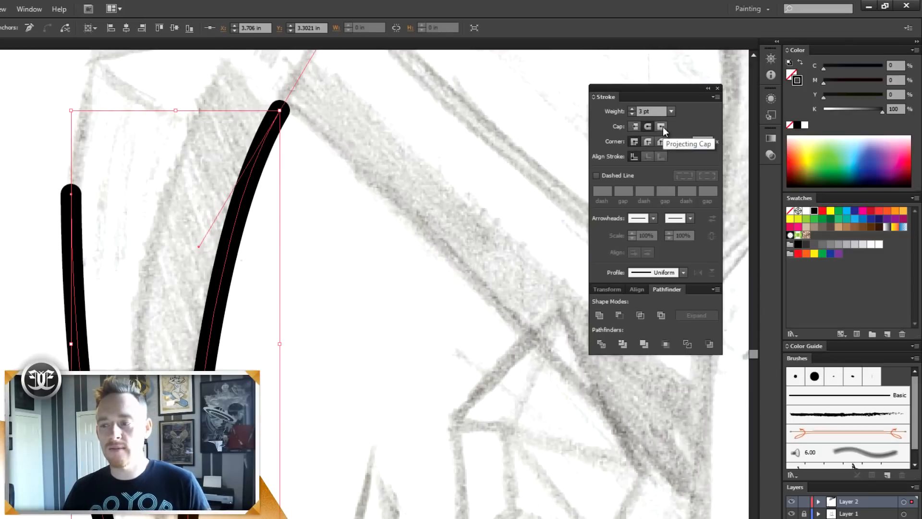
pyautogui.click(661, 126)
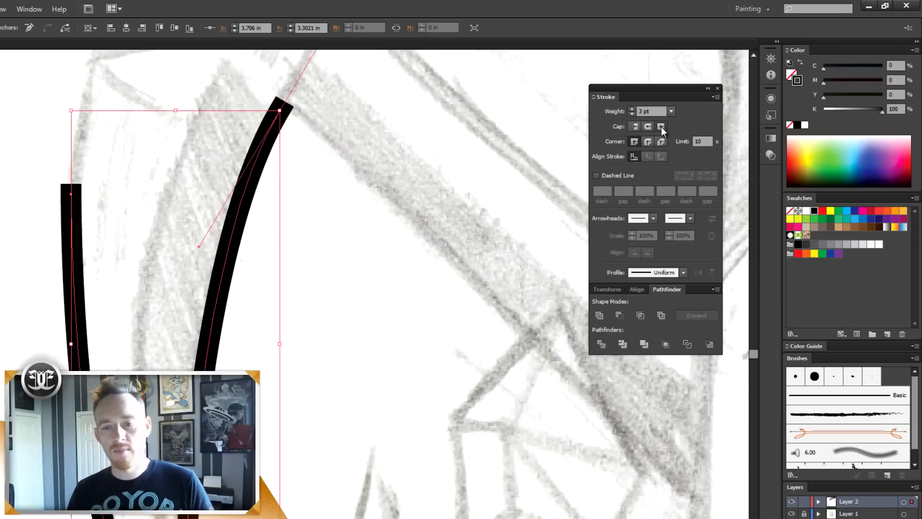
pyautogui.moveTo(661, 127)
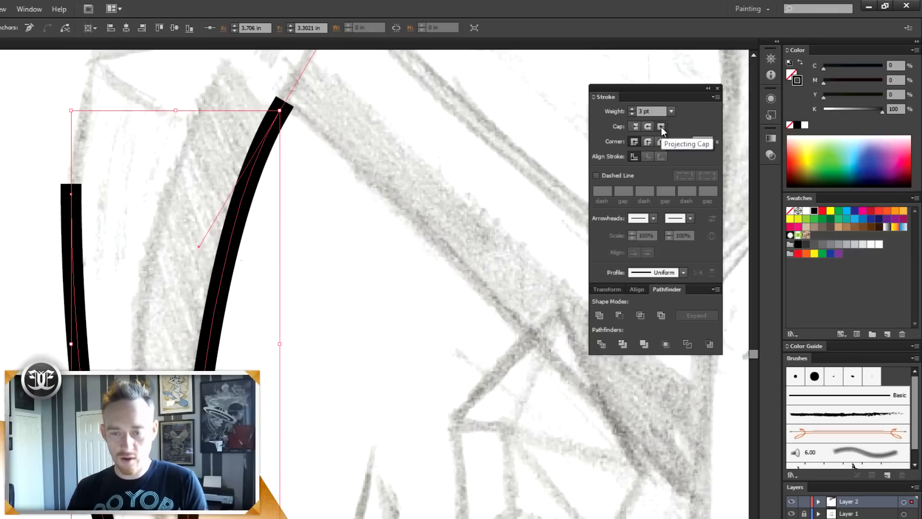
pyautogui.click(660, 126)
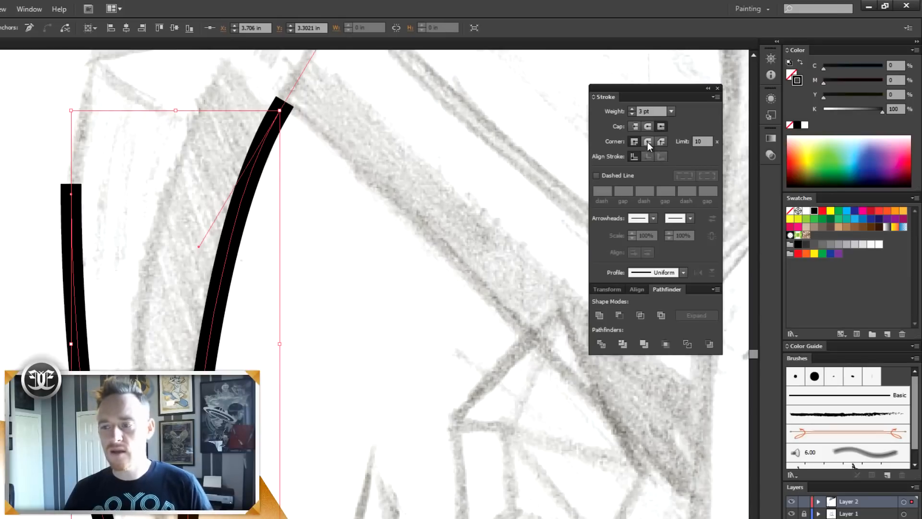
# Step: Set the handle strokes' corners to Bevel Join after trying Round Join
pyautogui.click(661, 141)
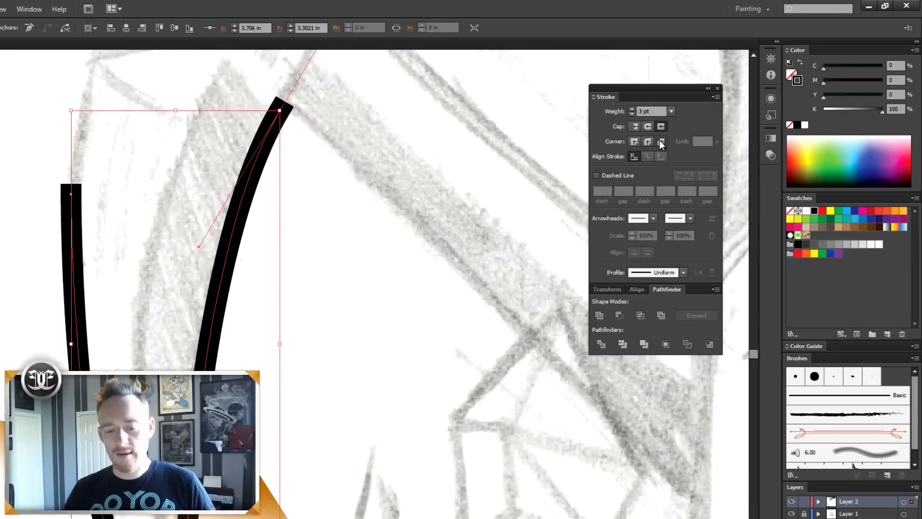
pyautogui.click(661, 141)
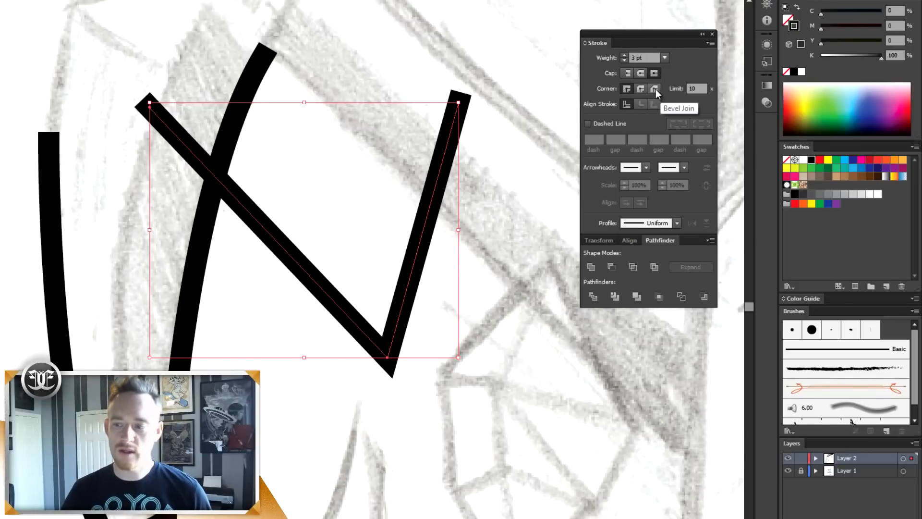
# Step: Give the zigzag test stroke a Bevel Join so its corners flatten
pyautogui.click(654, 88)
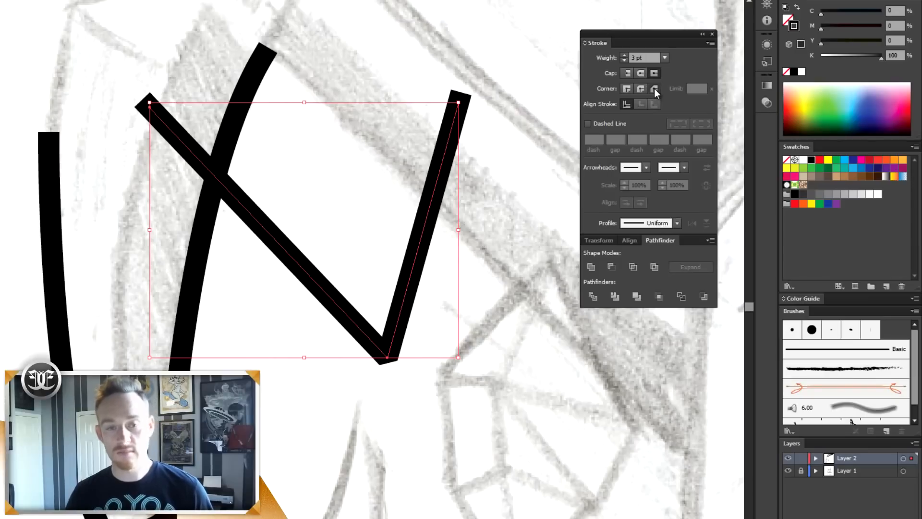
pyautogui.moveTo(632, 132)
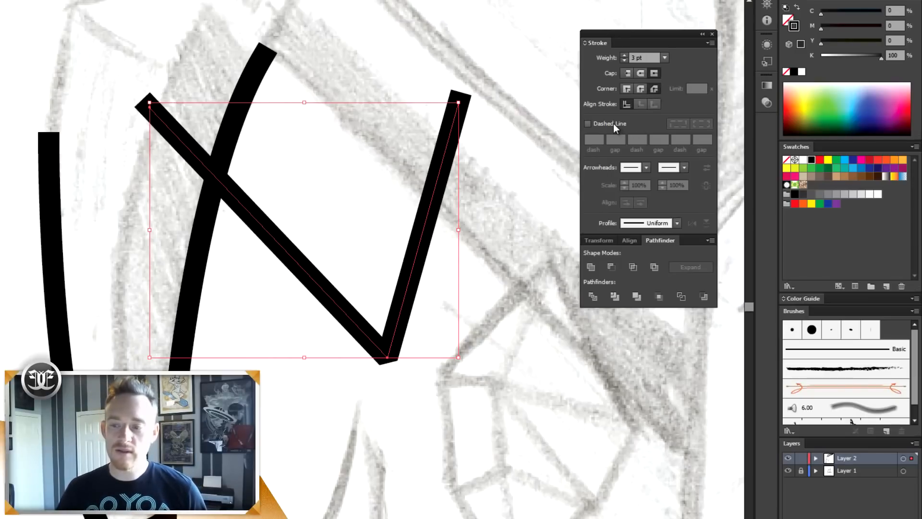
# Step: Make the zigzag stroke a dashed line with 12 pt dash, 6 pt gap, 15 pt dash
pyautogui.click(587, 124)
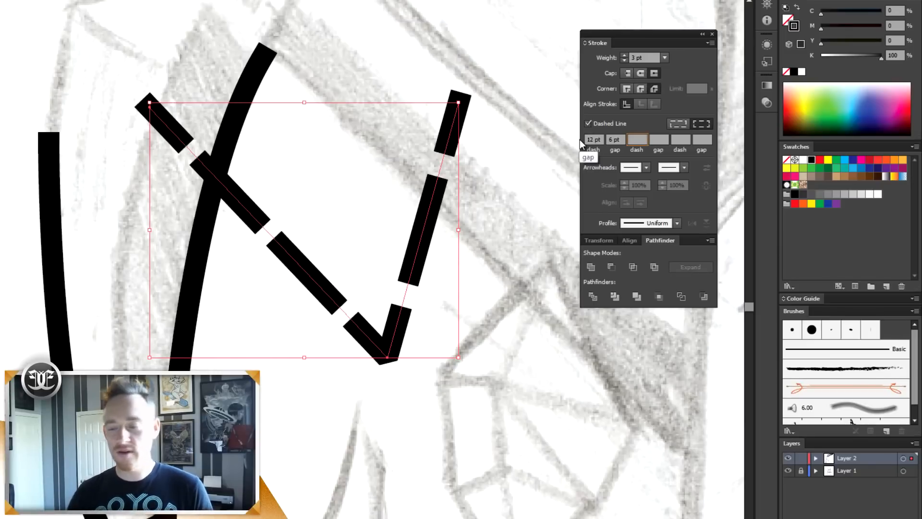
pyautogui.moveTo(645, 182)
pyautogui.write('15')
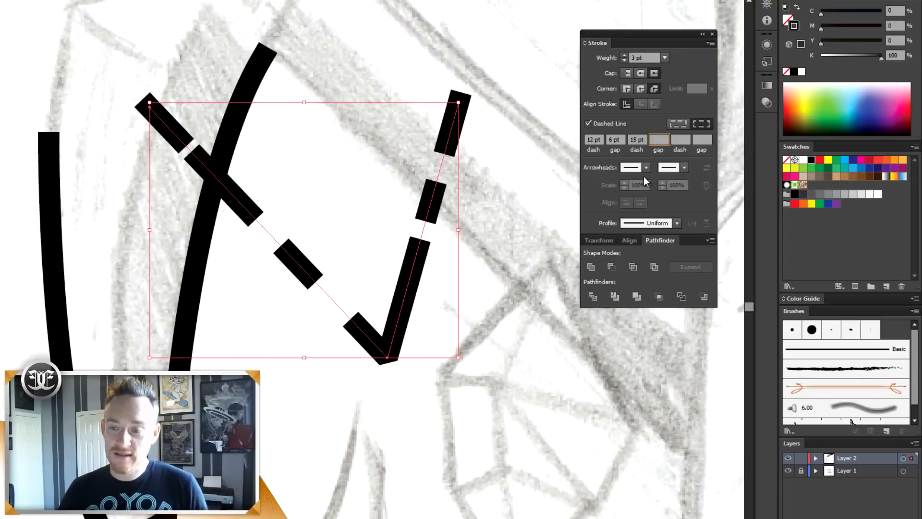
pyautogui.moveTo(53, 238)
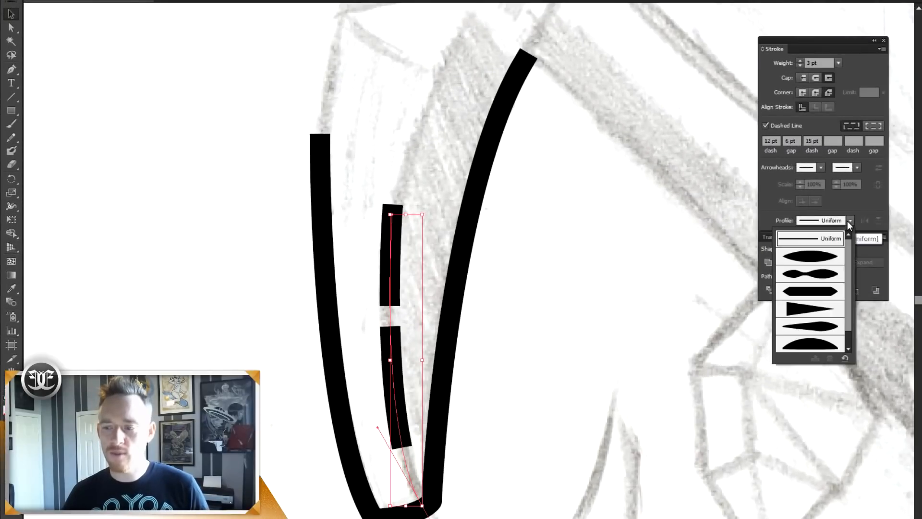
pyautogui.moveTo(817, 286)
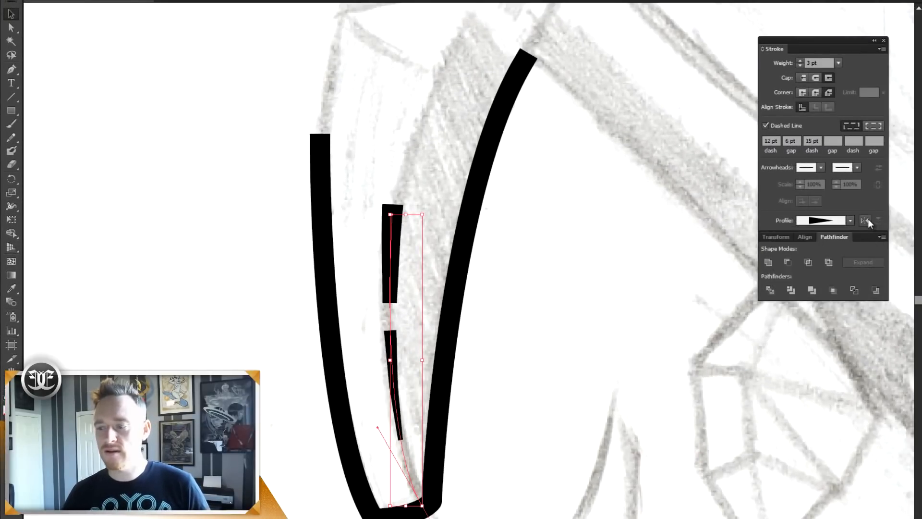
# Step: Flip the tapered width profile and give the handle shading stroke 2 pt dashes and gaps
pyautogui.click(864, 221)
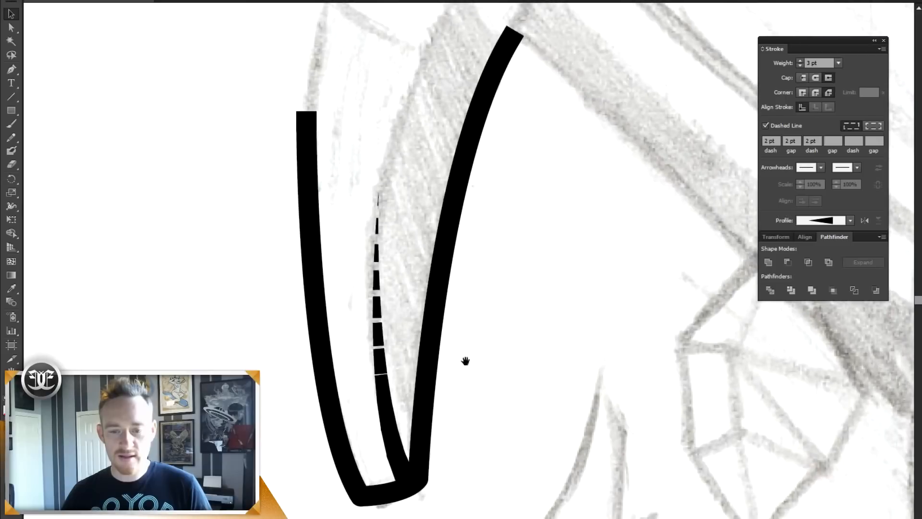
pyautogui.moveTo(479, 344)
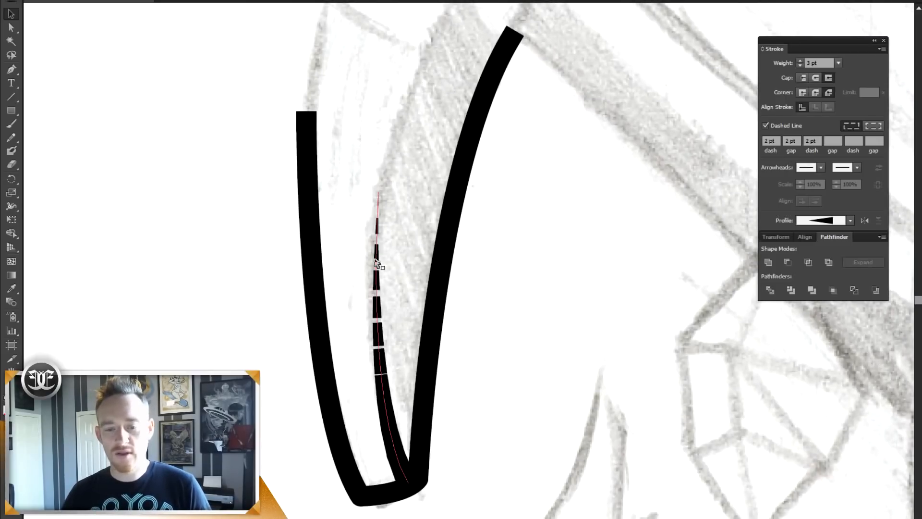
pyautogui.click(815, 77)
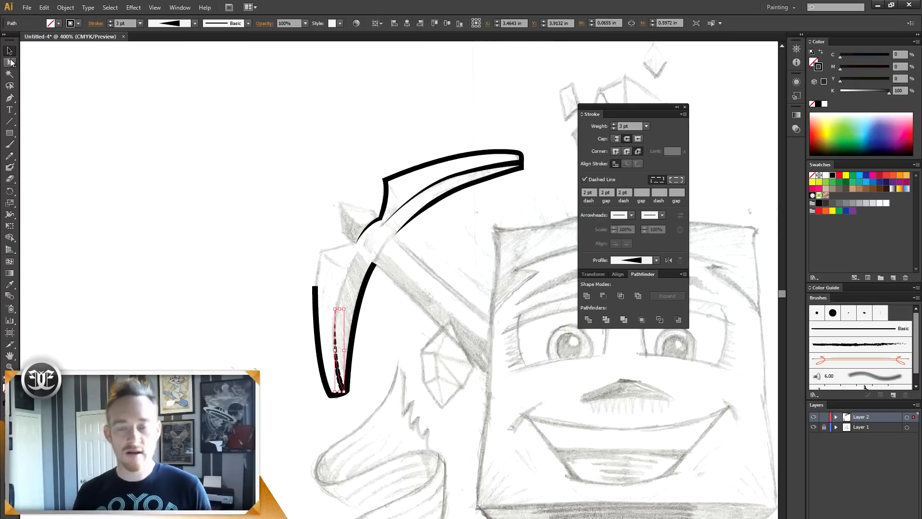
pyautogui.moveTo(59, 199)
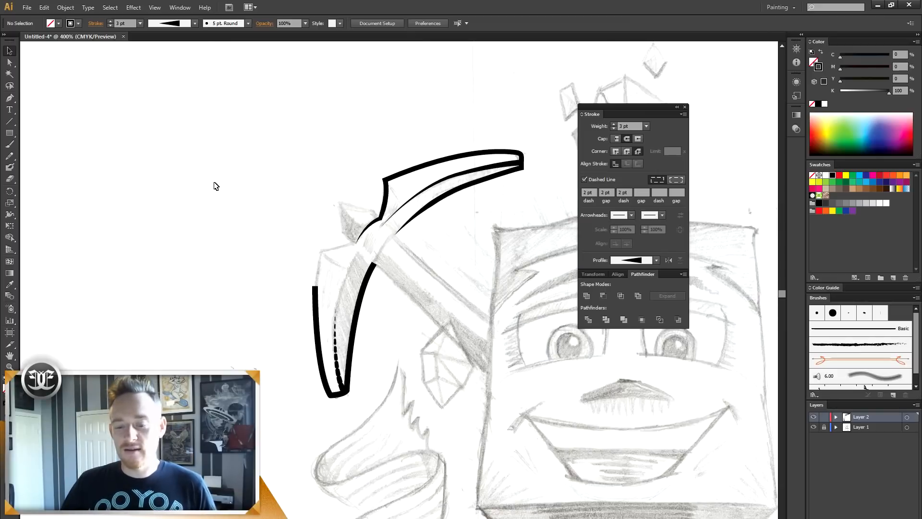
pyautogui.moveTo(527, 244)
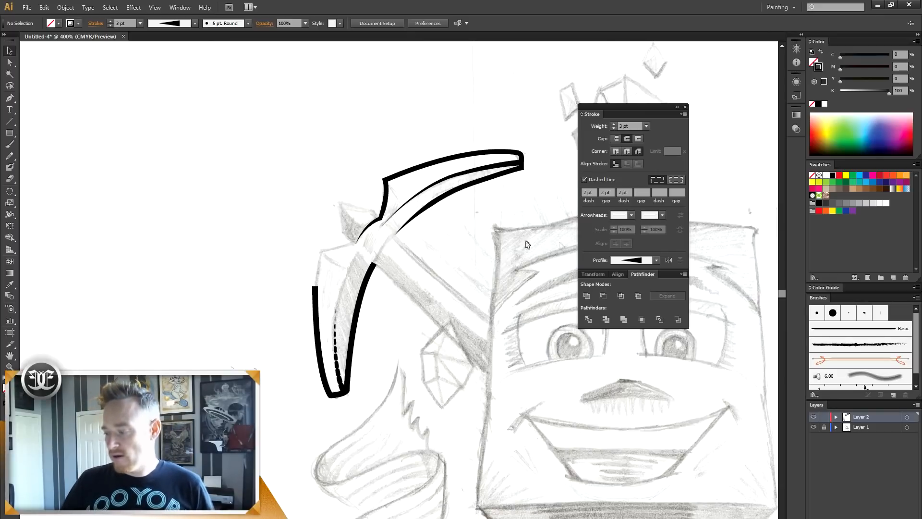